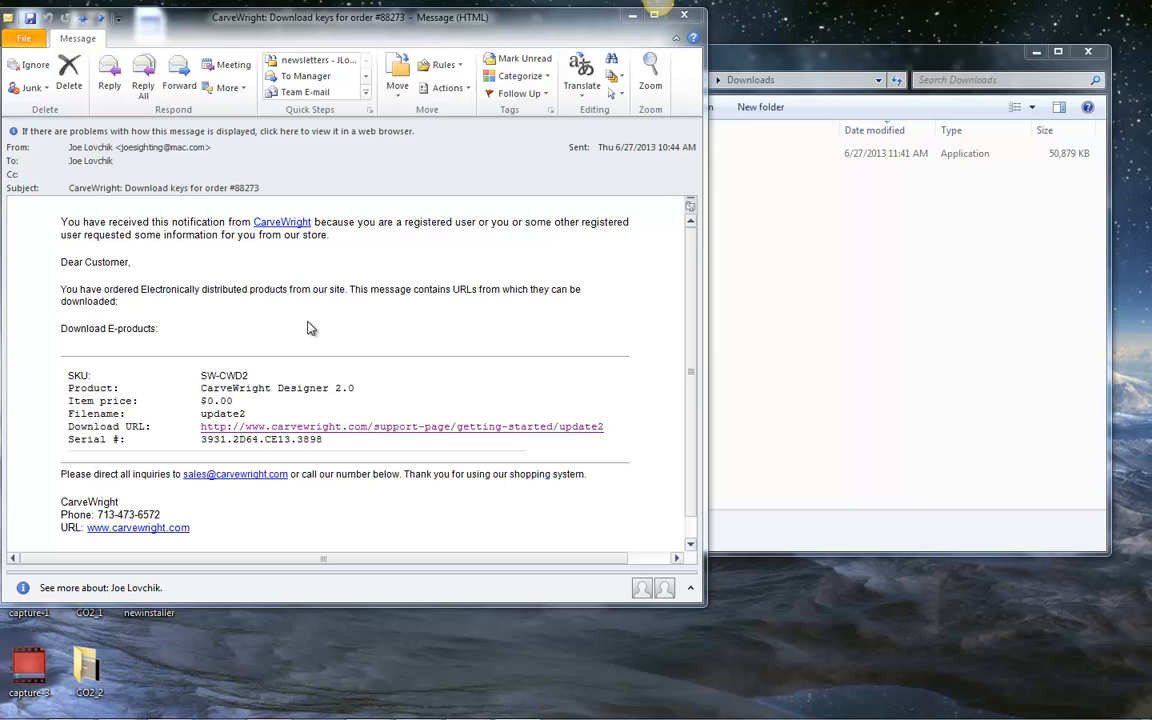
mouse_move(204, 456)
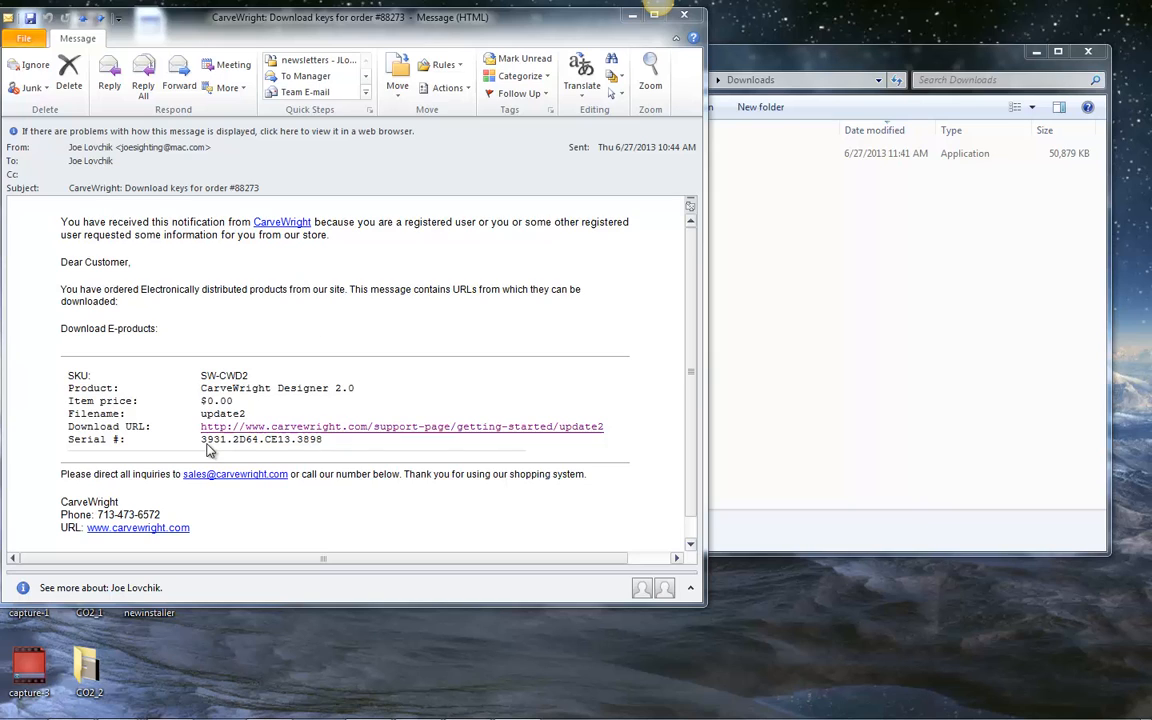
mouse_move(404, 432)
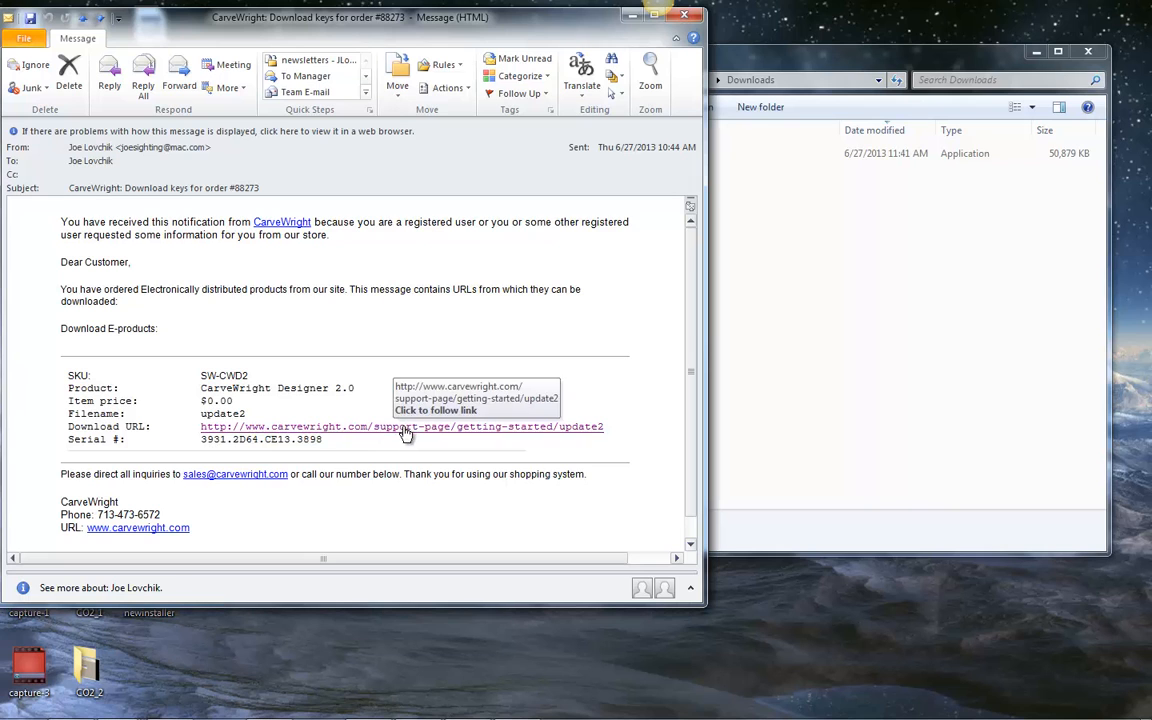
Step: Follow the emailed download link to the Designer 2.0 updates page and scroll to the Windows installers
click(402, 428)
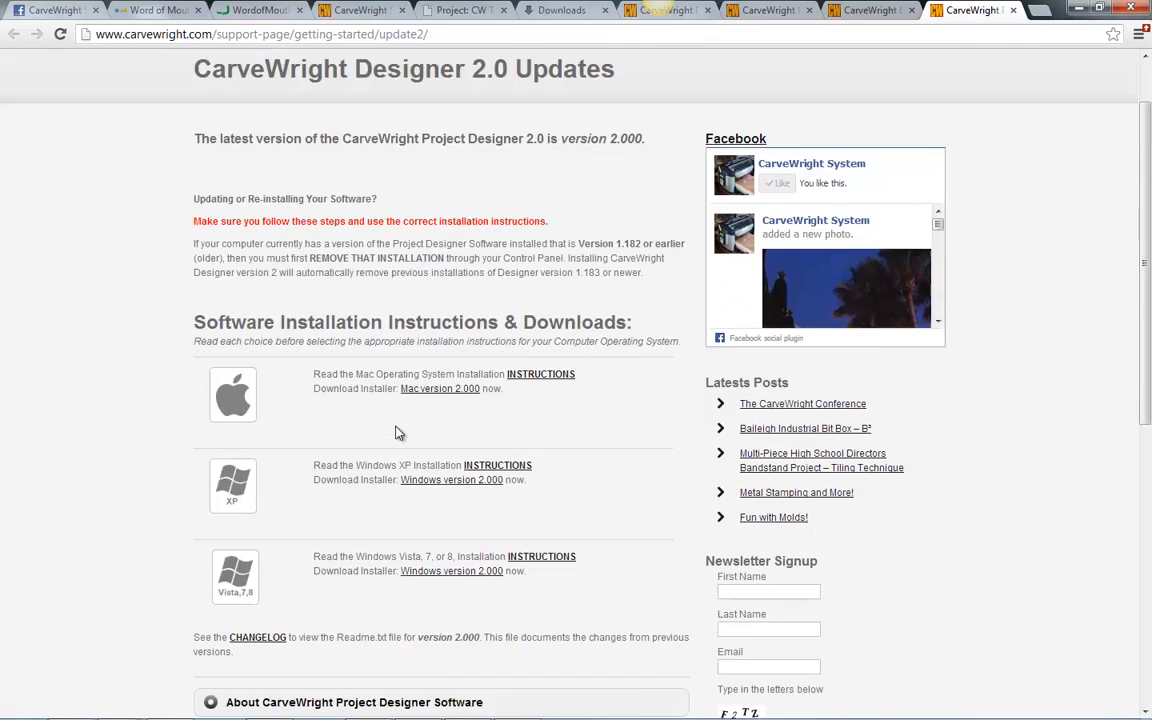
scroll(down, 3)
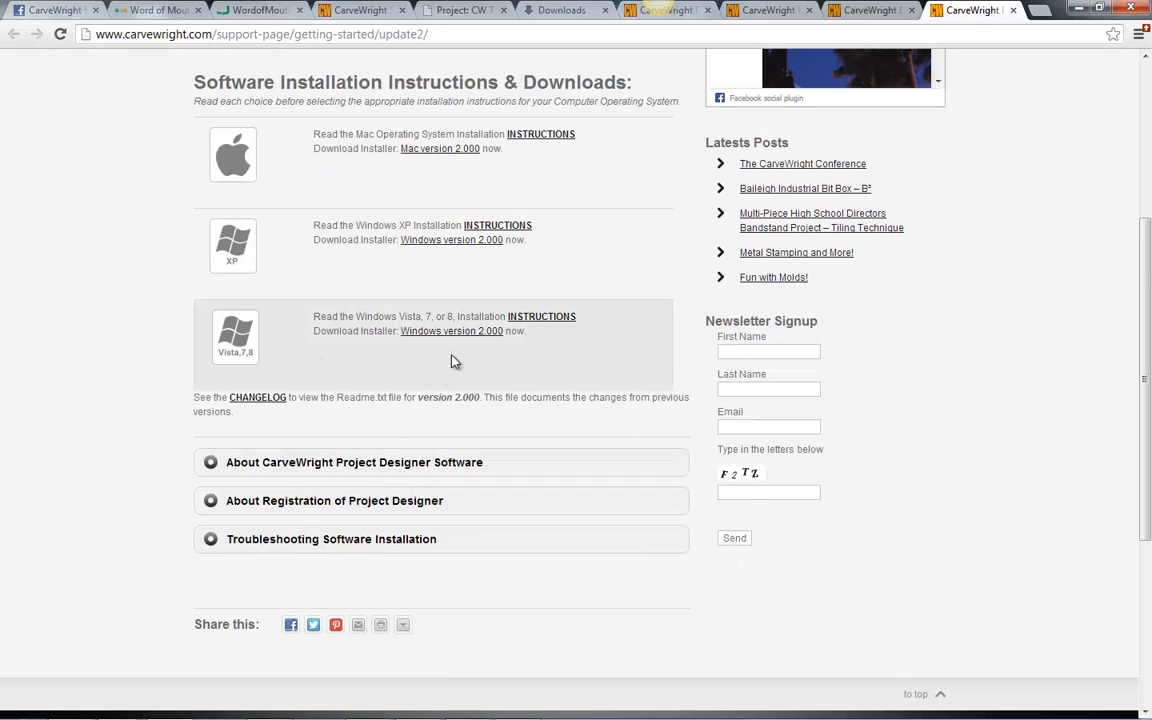
mouse_move(442, 338)
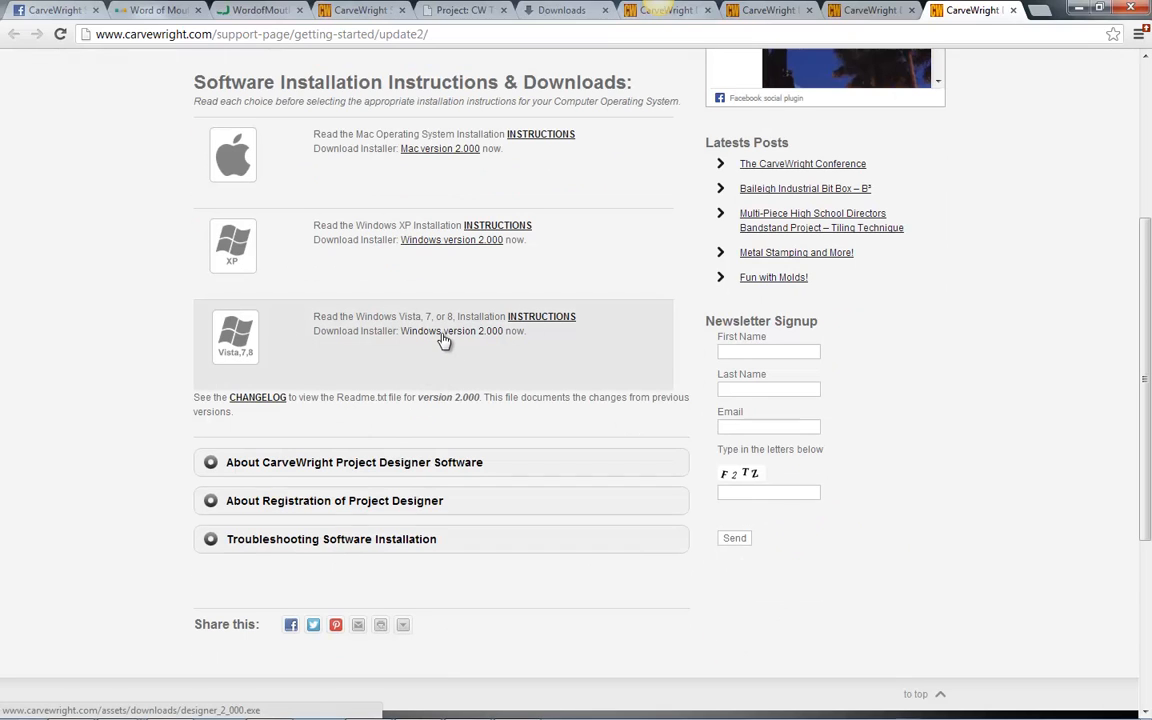
mouse_move(368, 346)
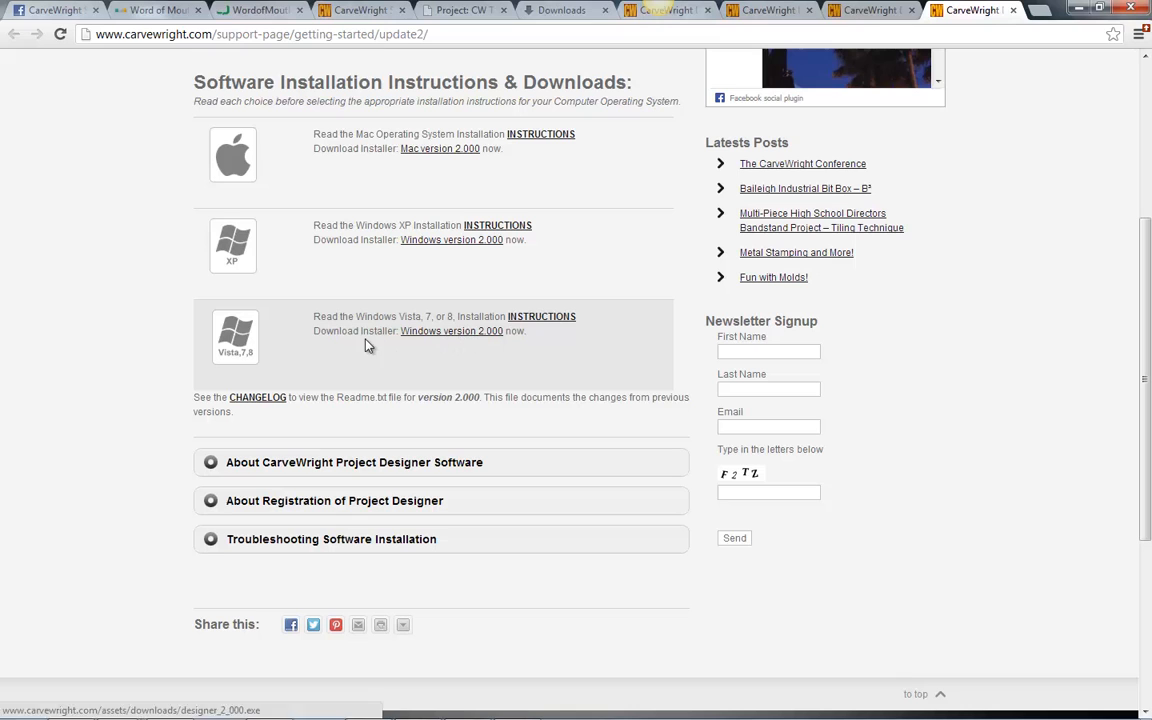
mouse_move(494, 338)
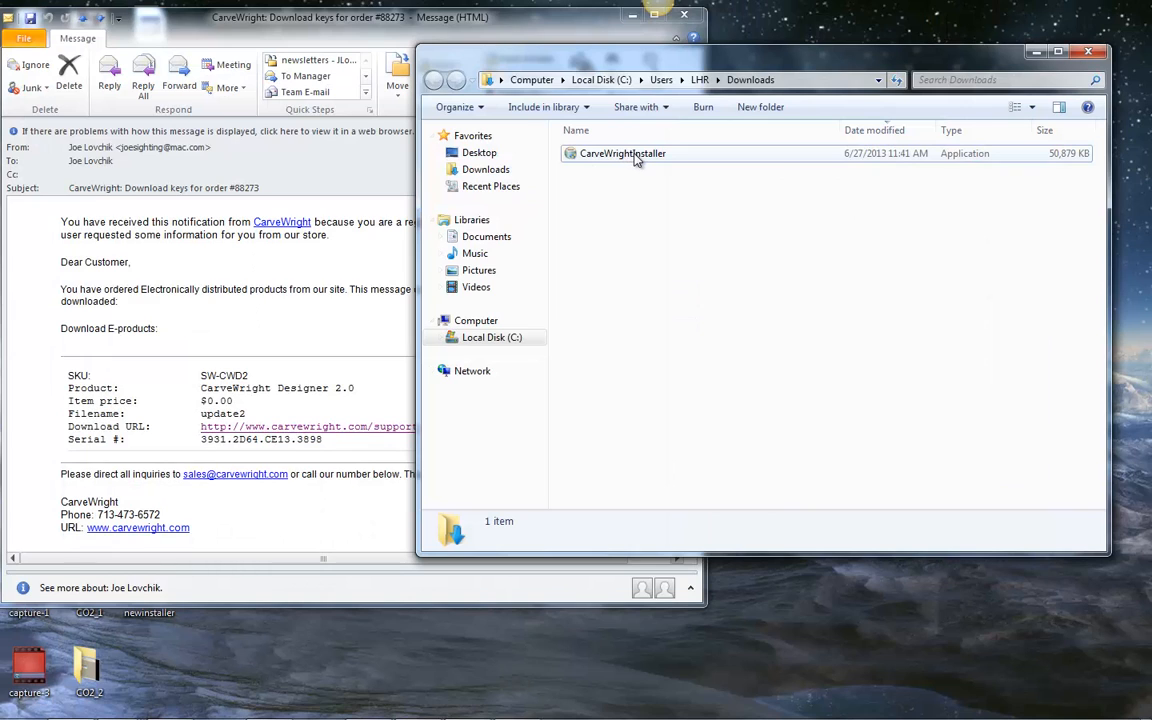
mouse_move(636, 156)
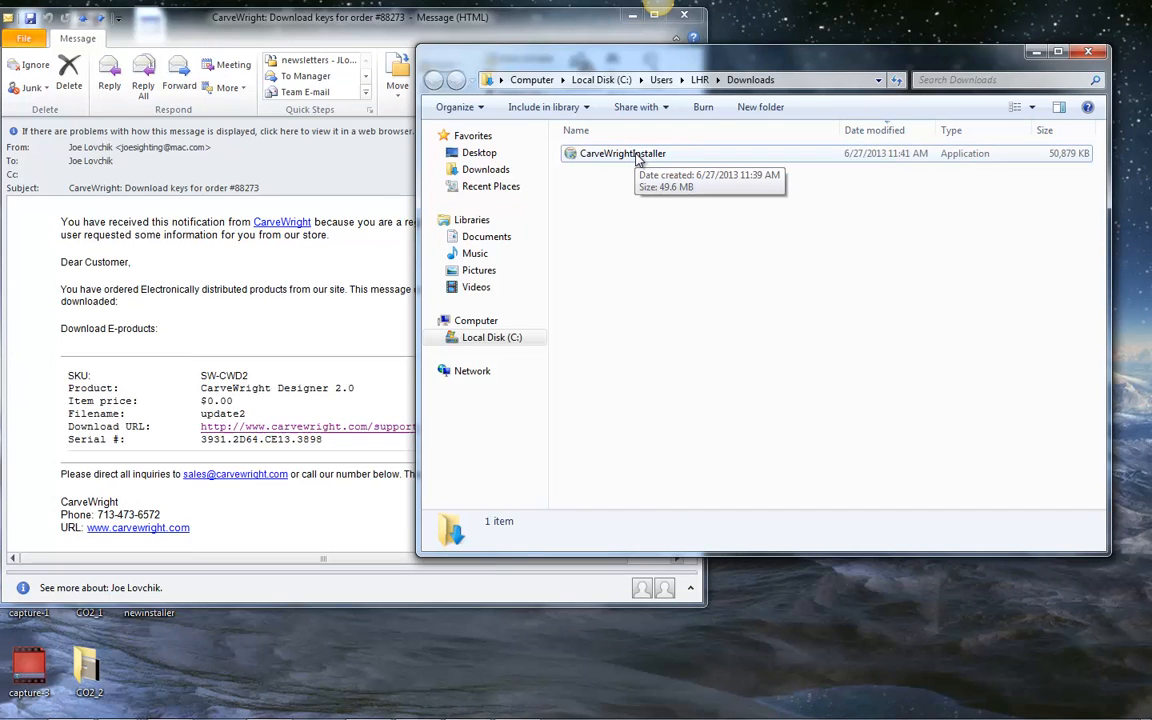
Step: Select the downloaded CarveWrightInstaller in the Downloads folder to show its details
click(618, 152)
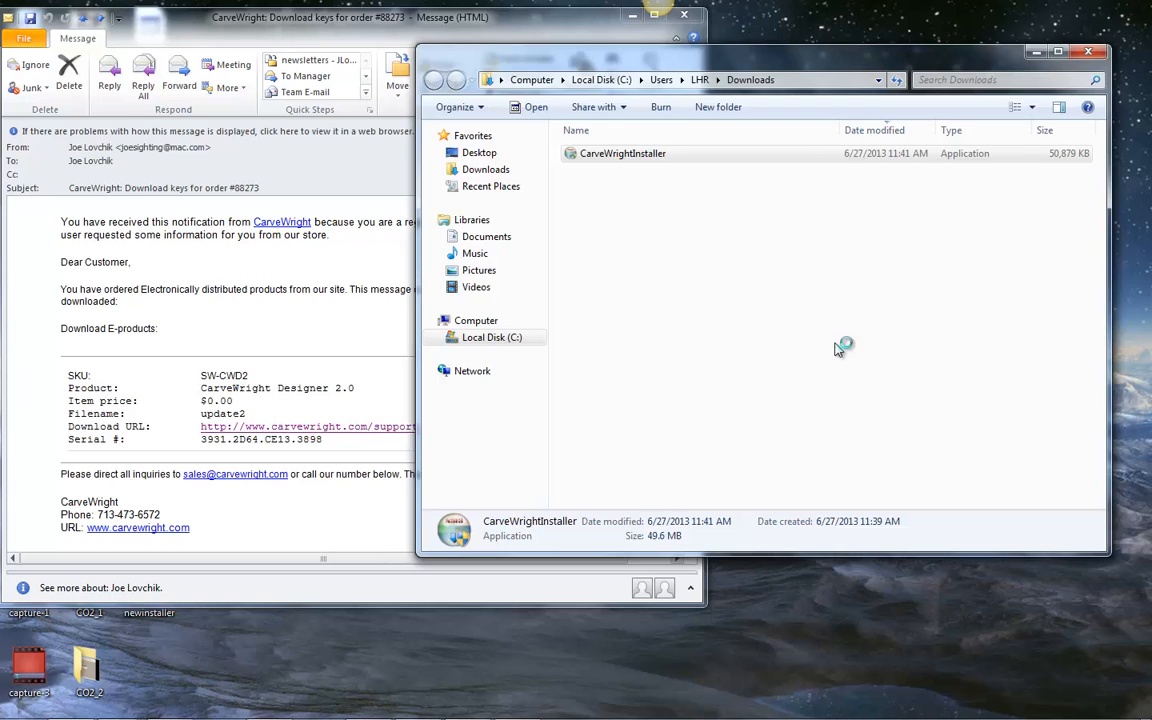
Step: Launch CarveWrightInstaller, accept the license and keep the default destination folder
double_click(624, 152)
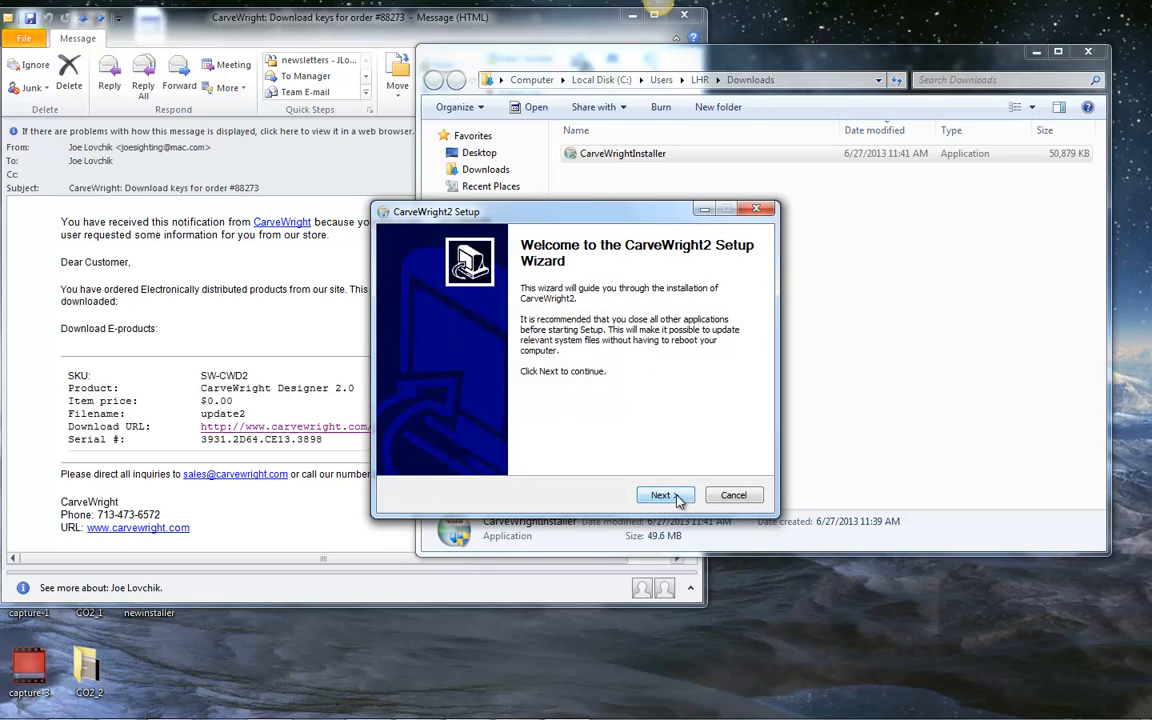
click(660, 496)
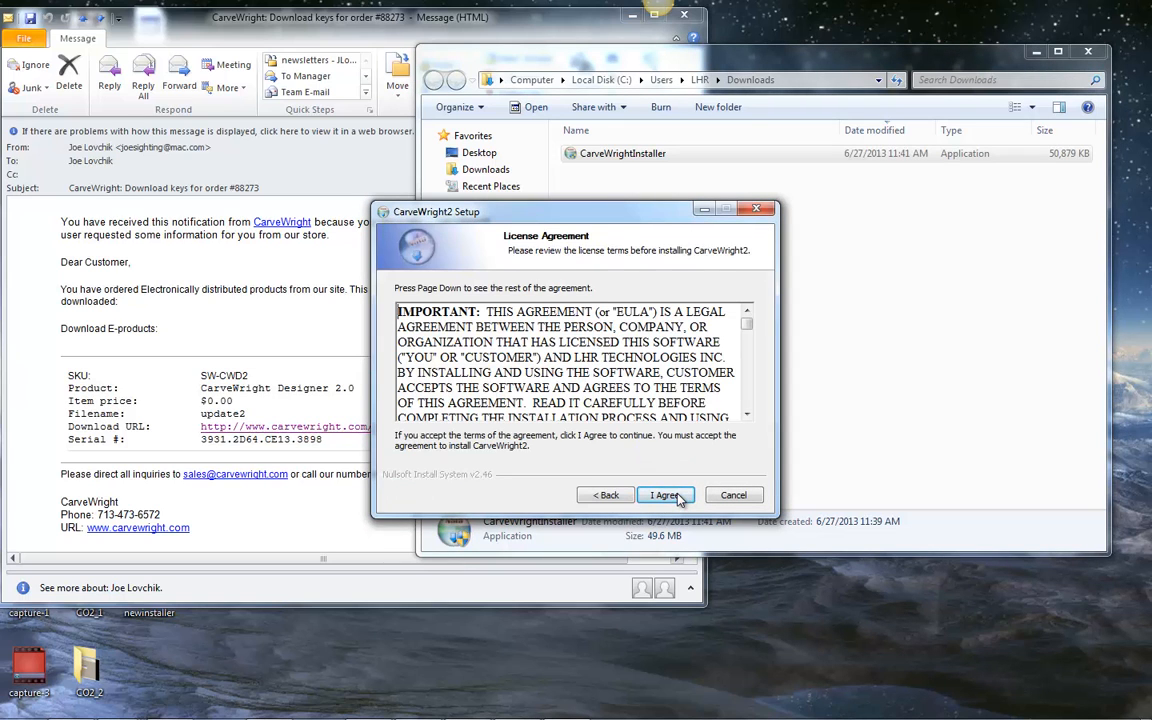
click(664, 496)
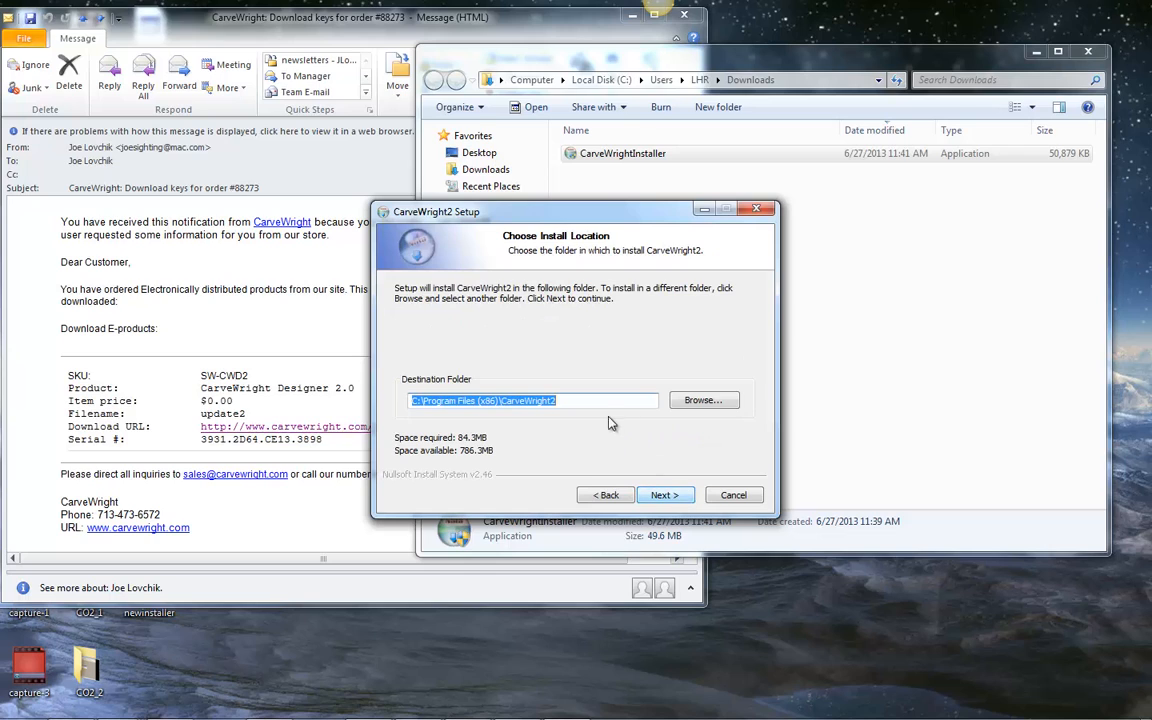
mouse_move(670, 456)
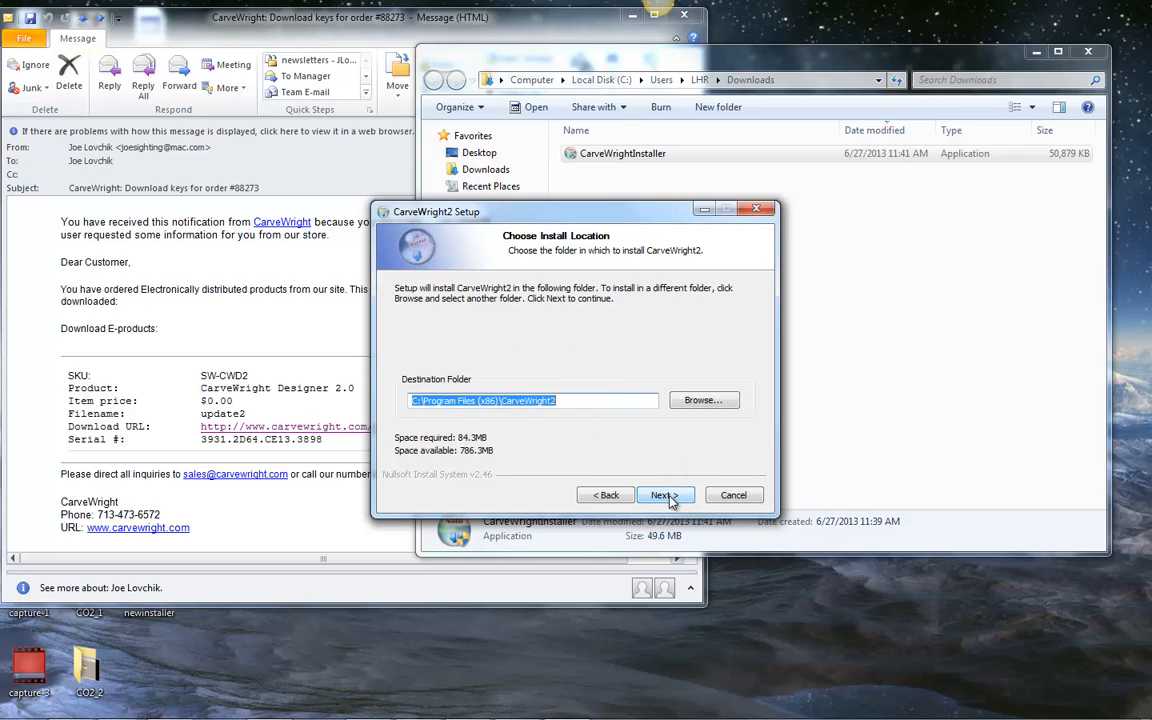
click(666, 494)
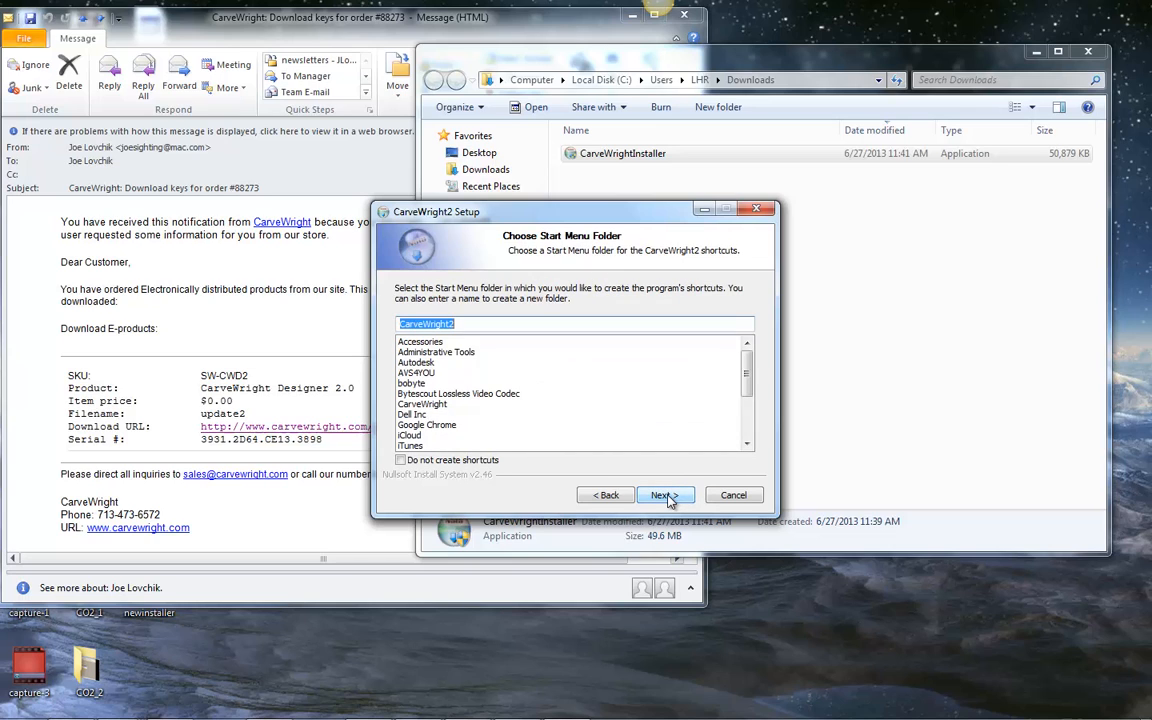
Step: Keep the default Start Menu folder, enable a quick launch icon and begin installing CarveWright2
click(664, 496)
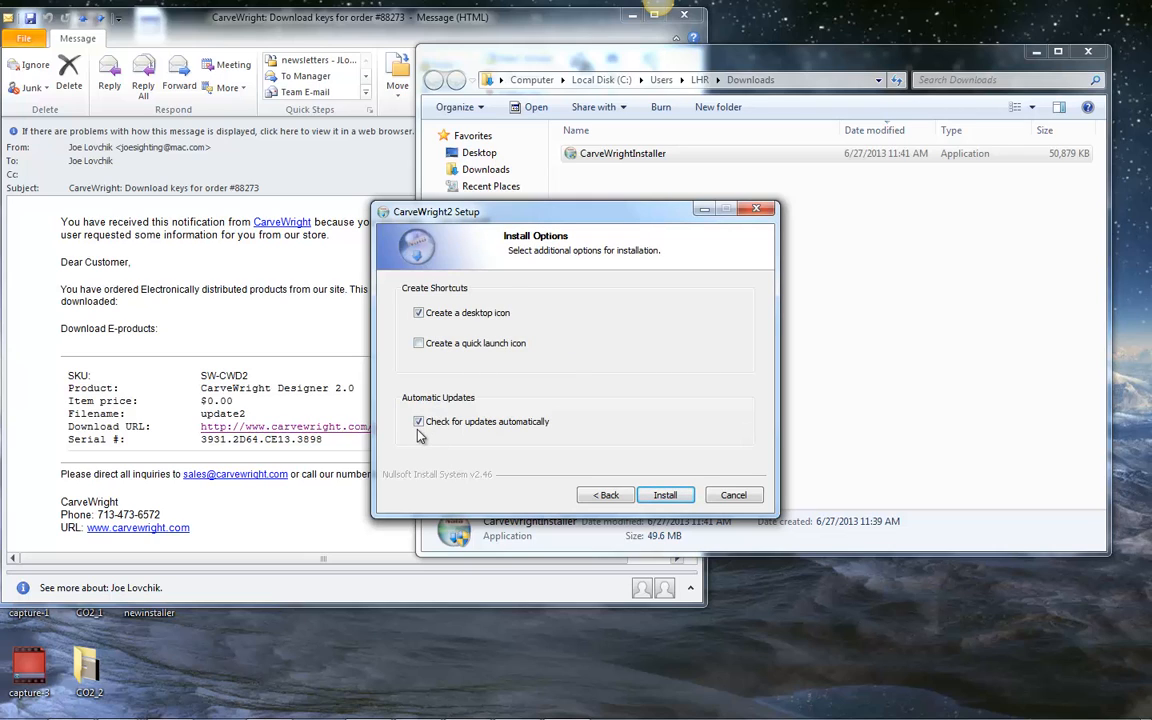
mouse_move(552, 436)
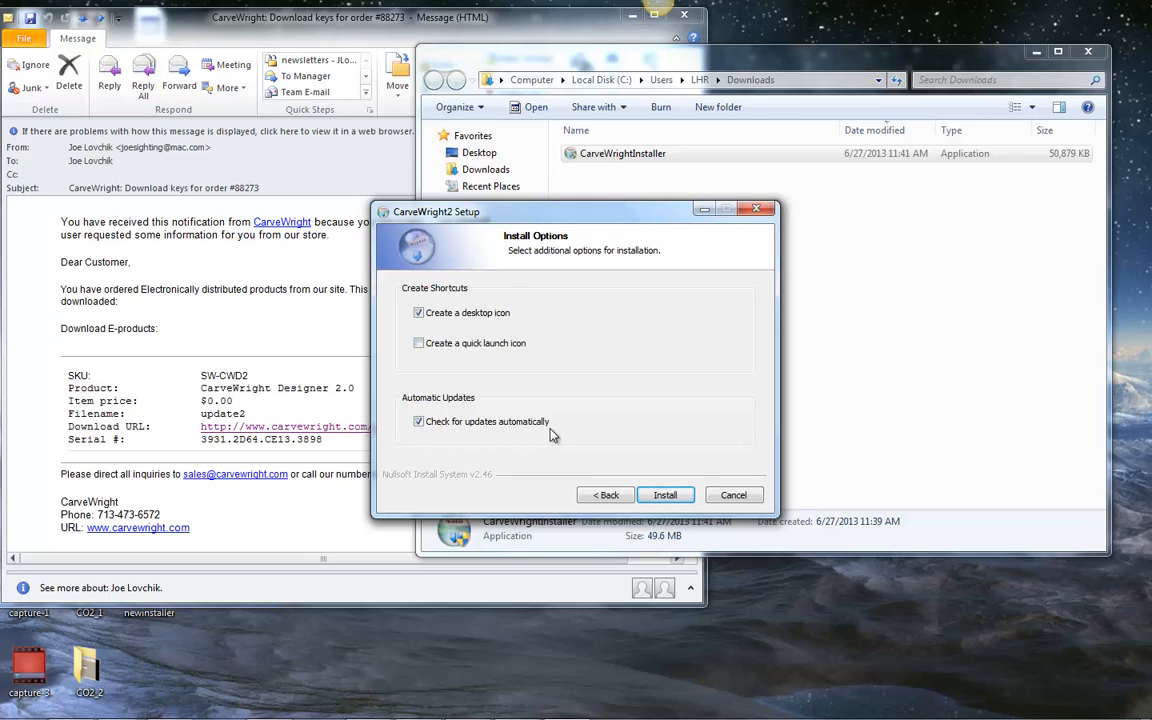
mouse_move(432, 436)
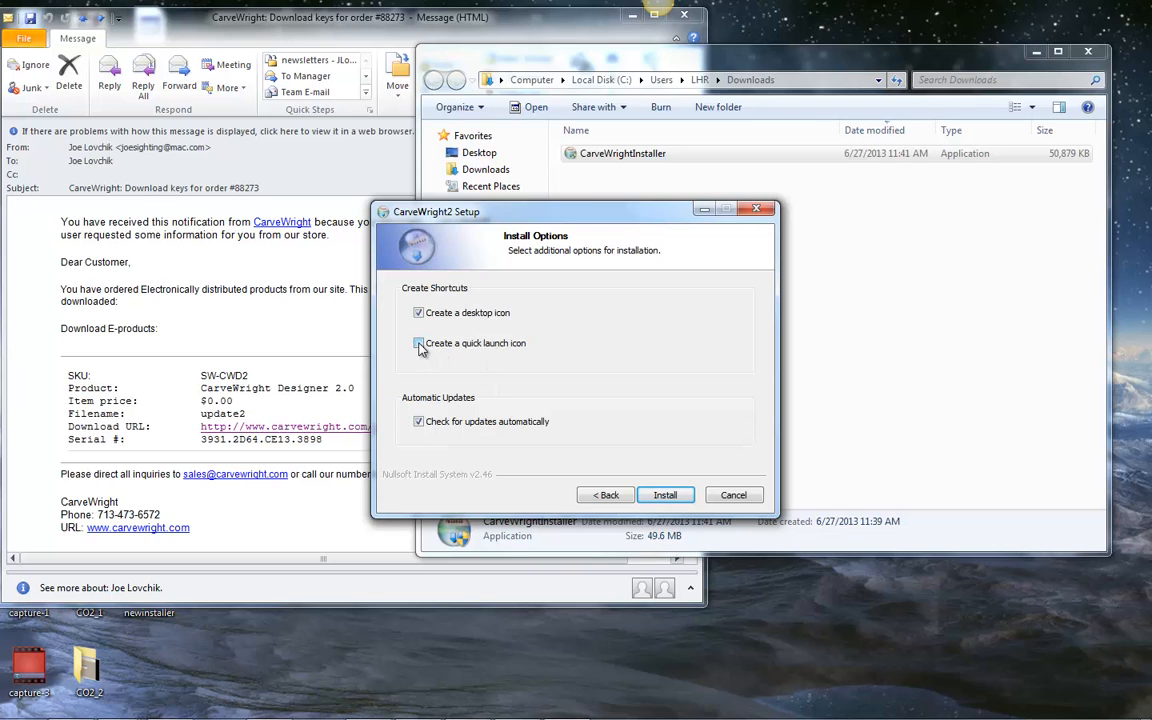
click(418, 344)
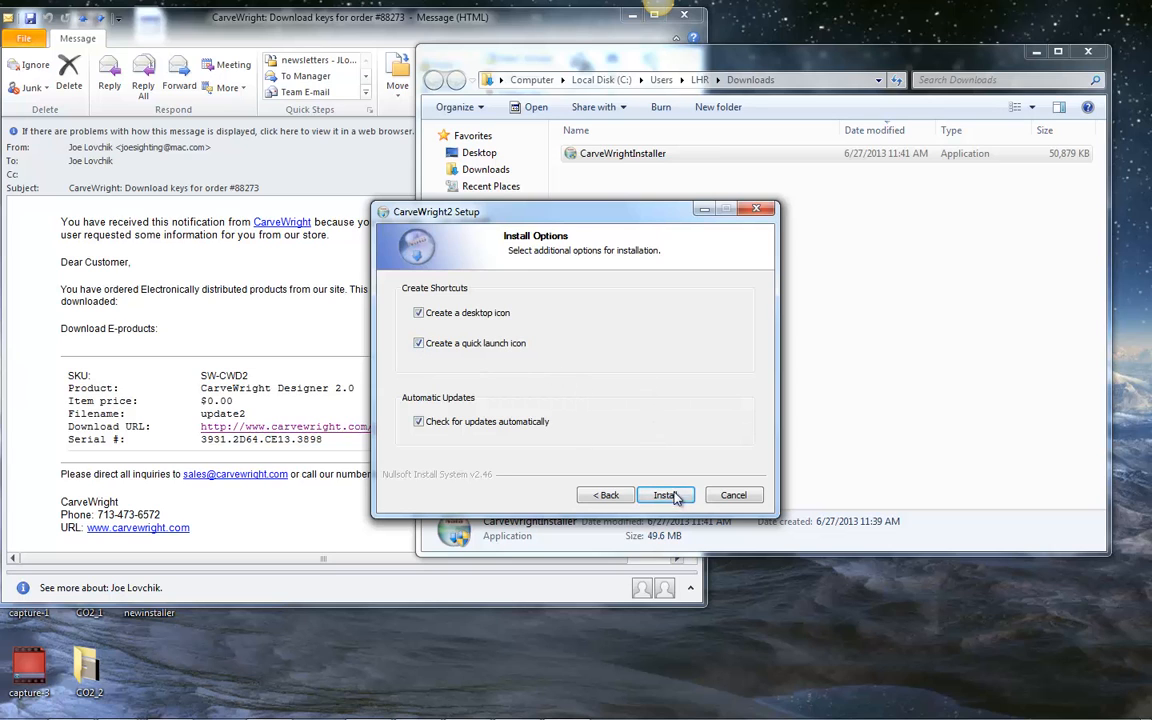
click(666, 494)
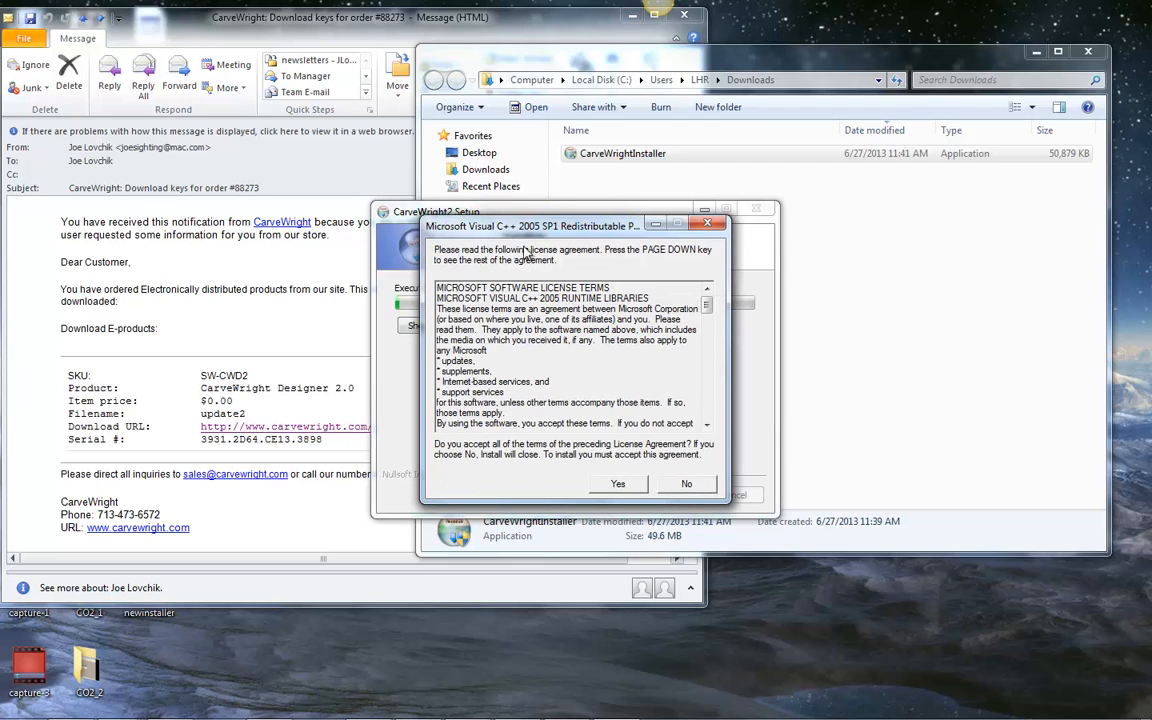
mouse_move(528, 254)
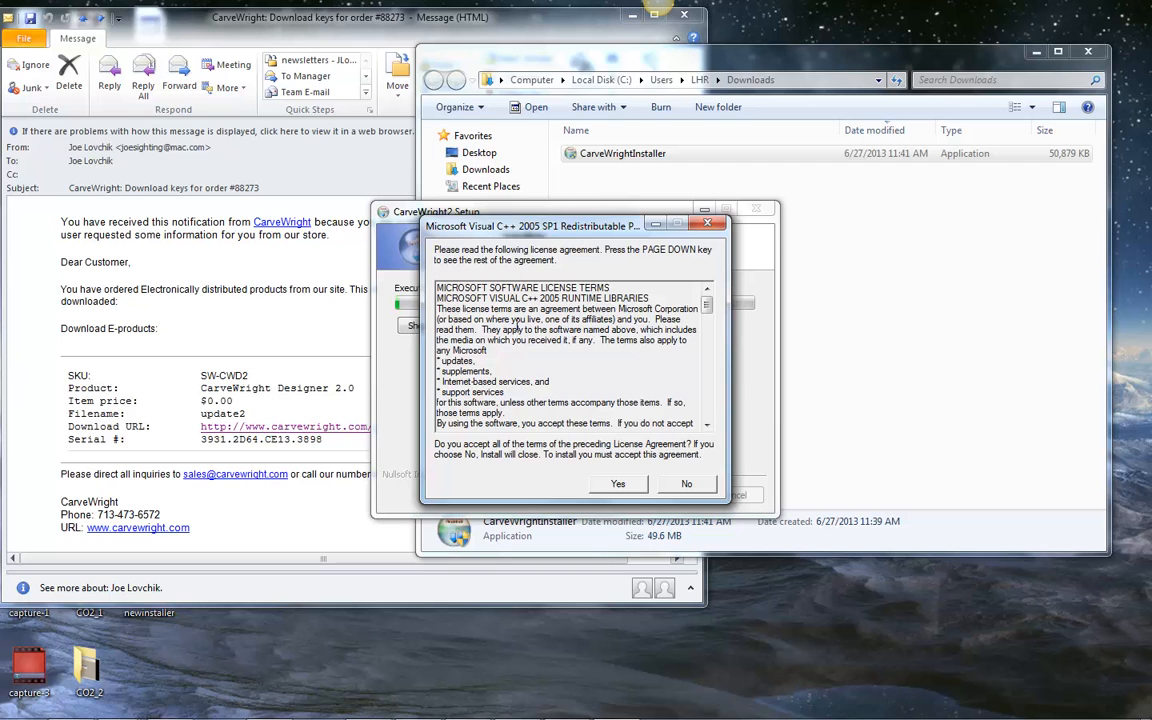
Step: Review and accept the Visual C++ 2005 SP1 redistributable license with Yes
scroll(down, 3)
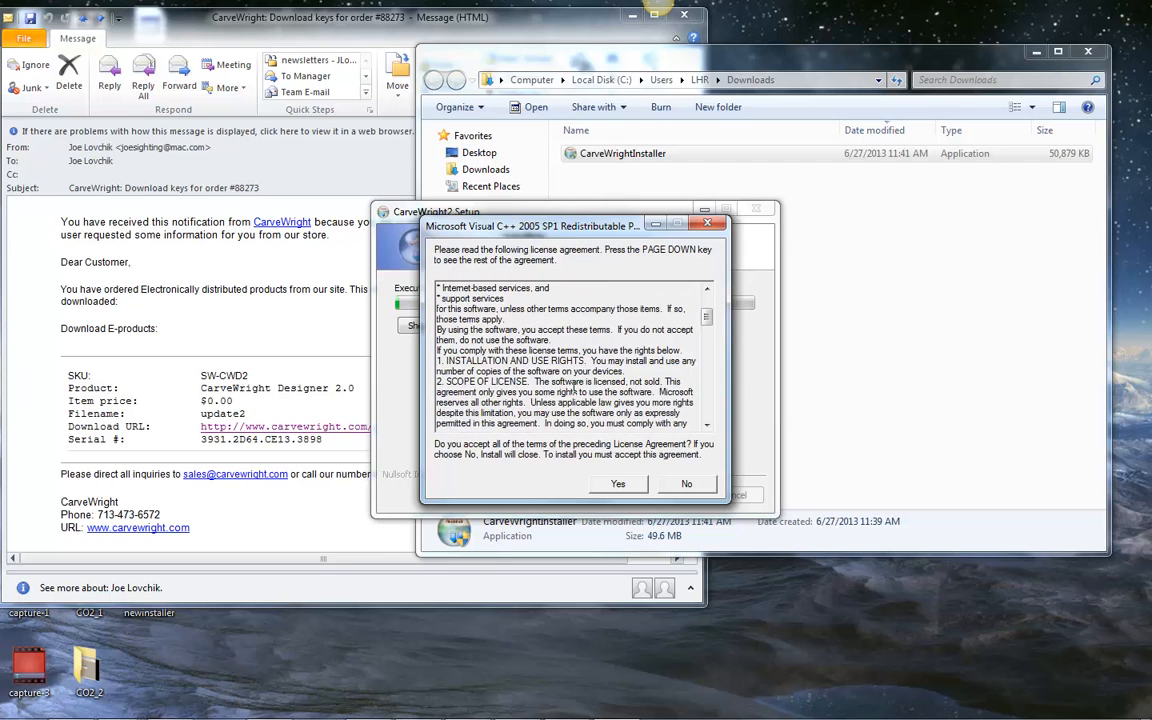
scroll(down, 3)
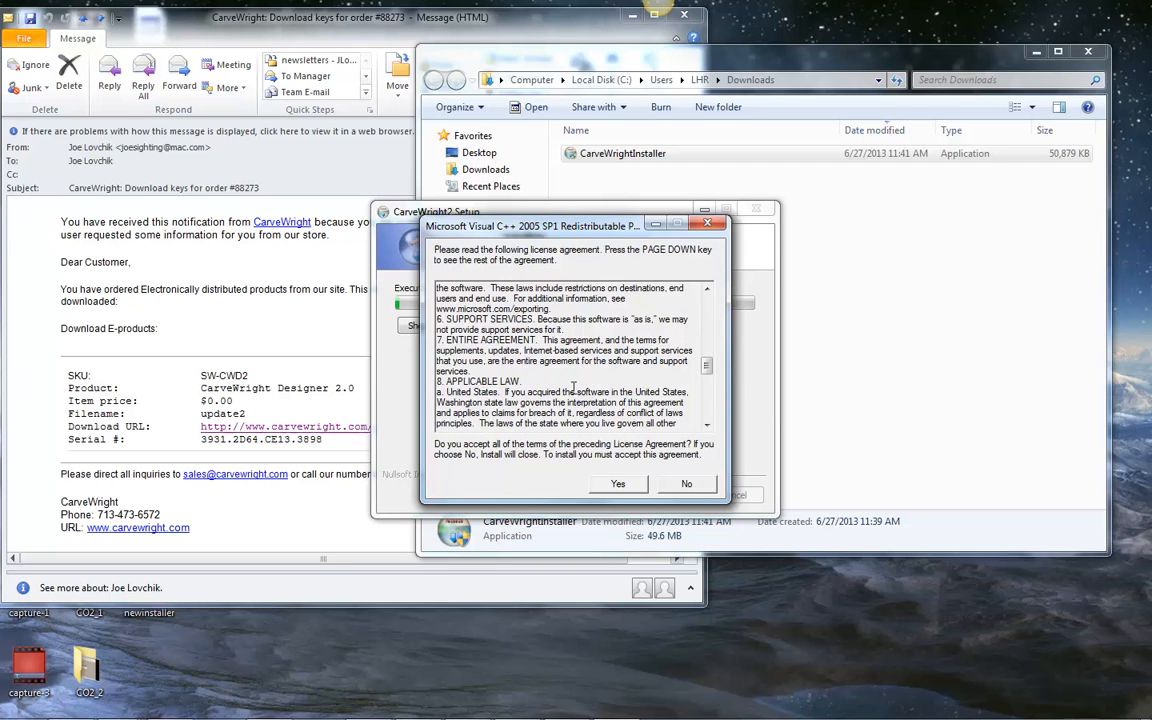
scroll(down, 3)
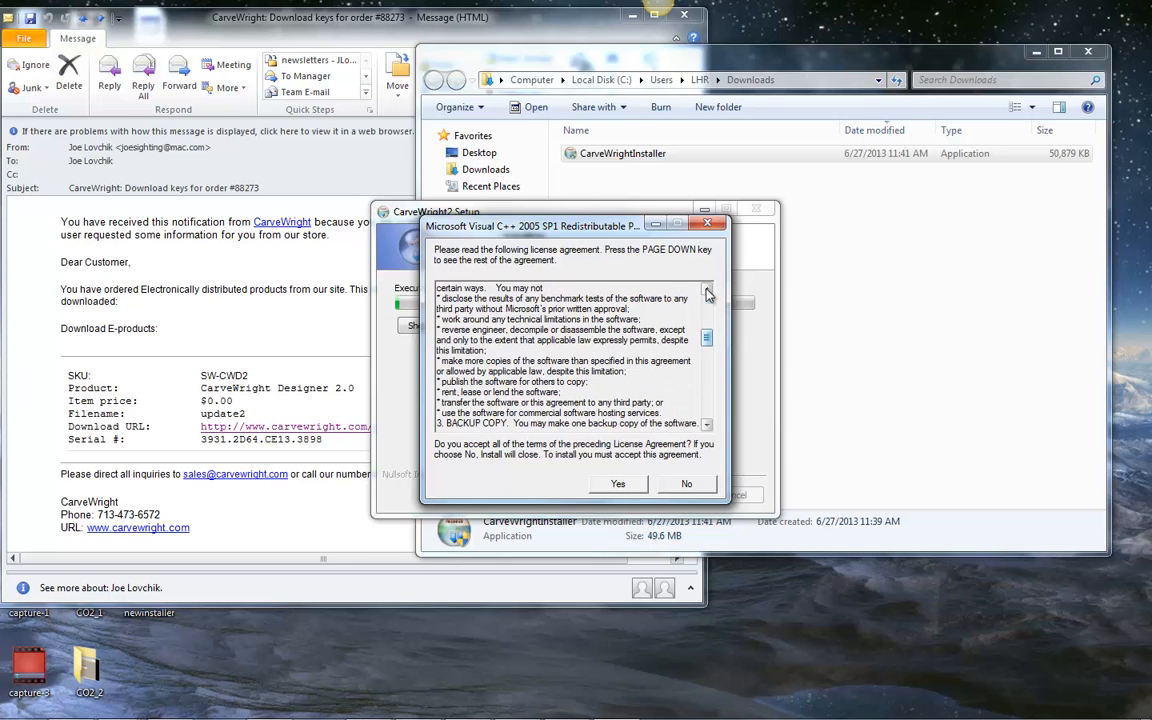
click(708, 290)
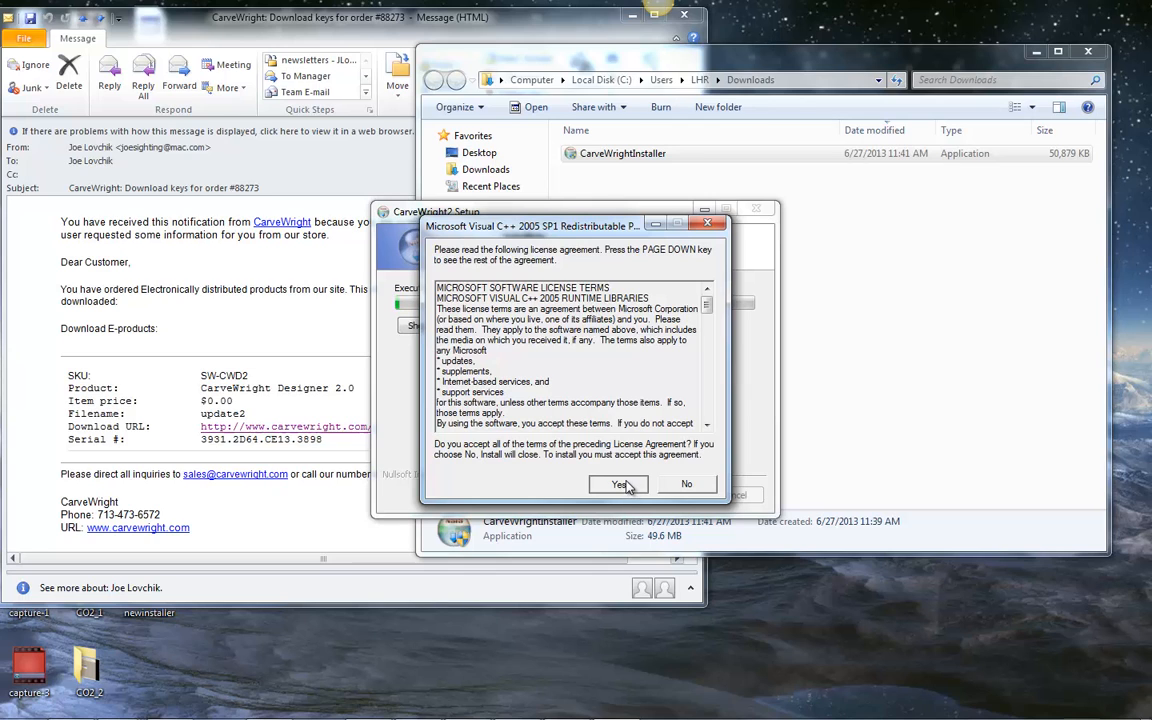
click(616, 484)
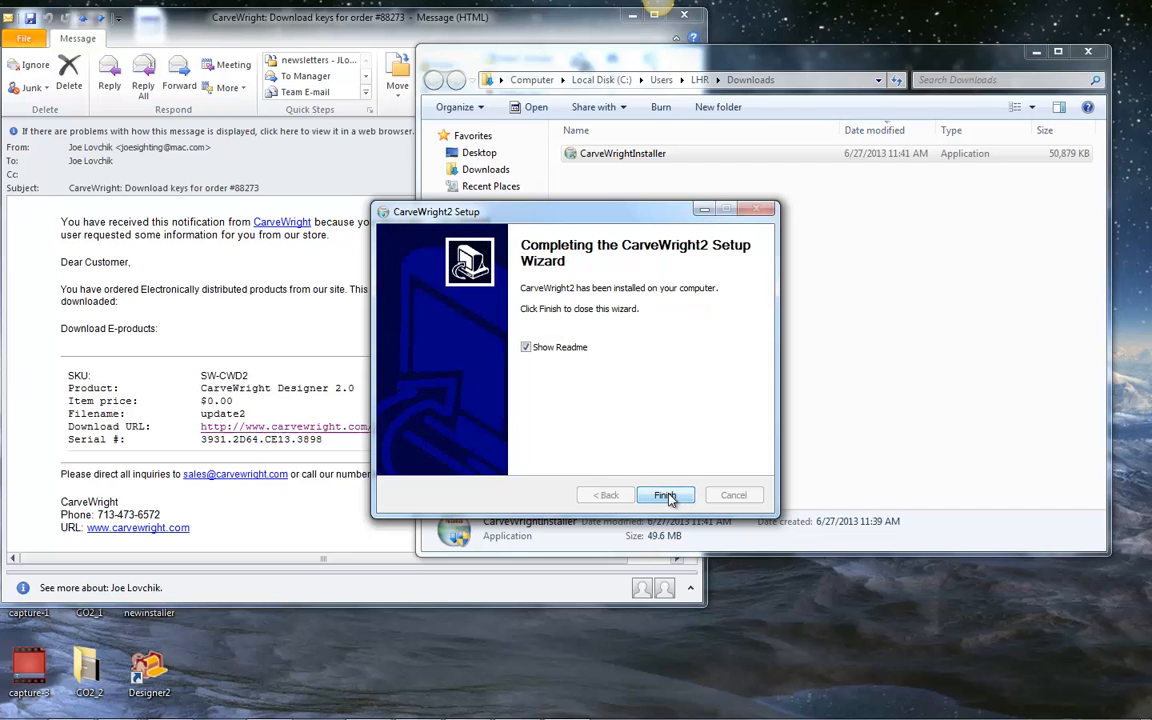
Step: Finish setup with Show Readme checked and scroll through the readme in Notepad
click(666, 496)
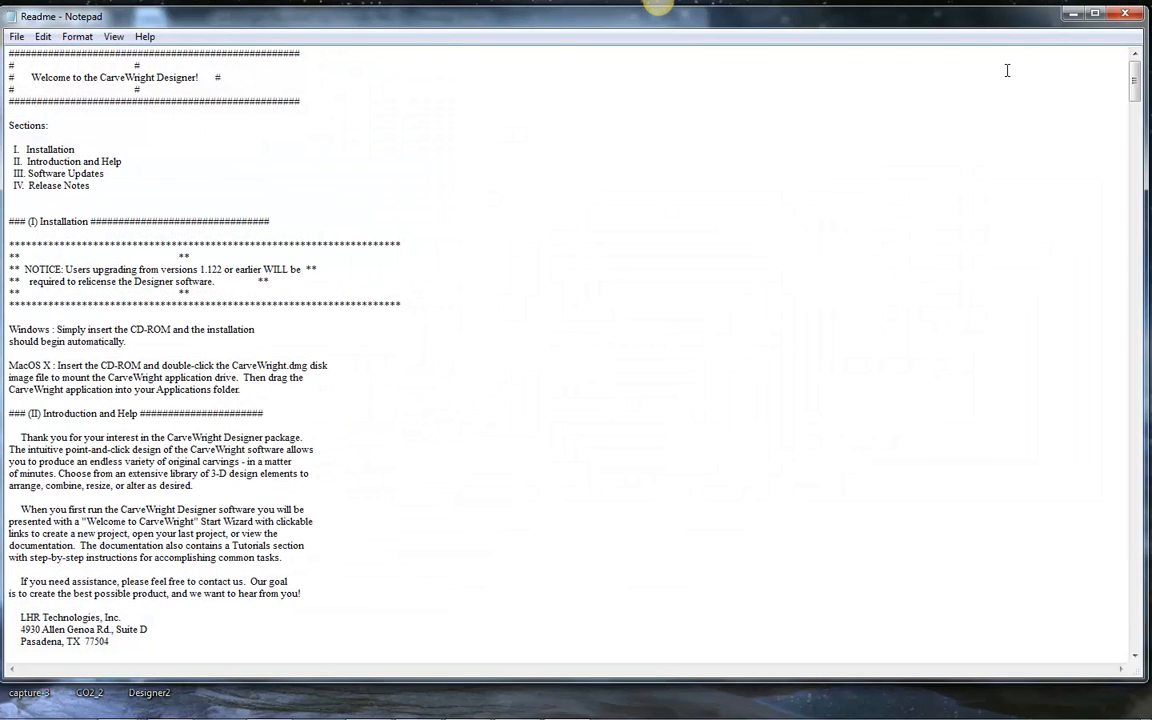
mouse_move(568, 370)
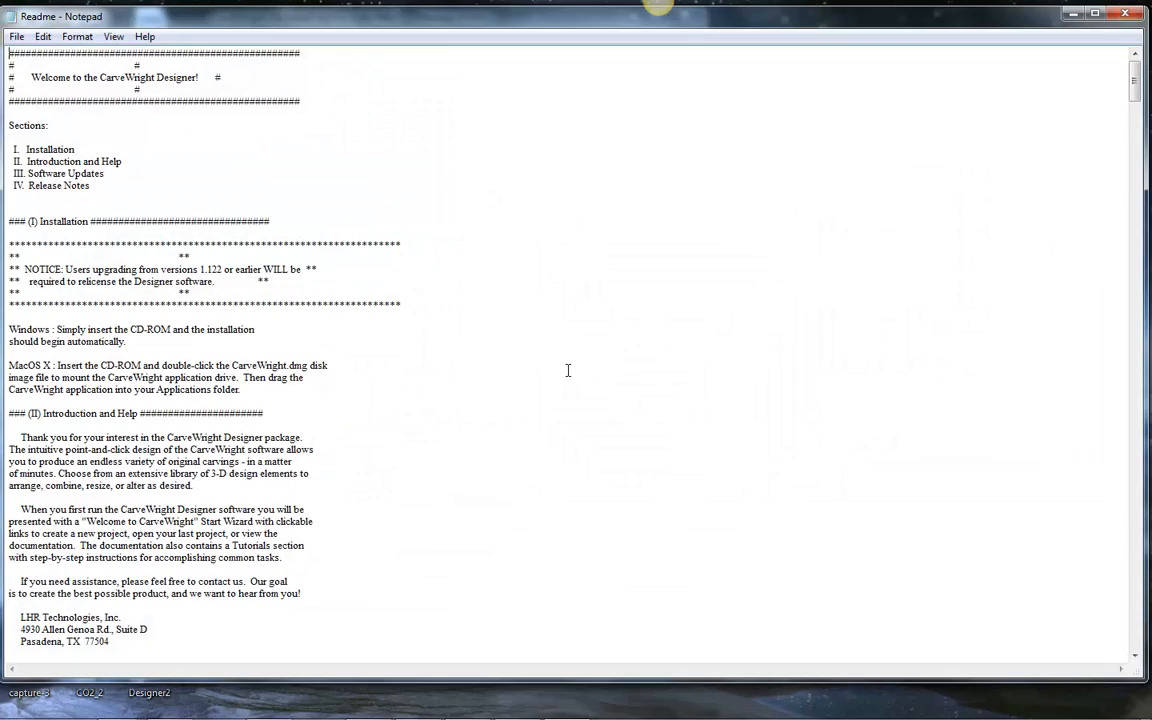
scroll(down, 3)
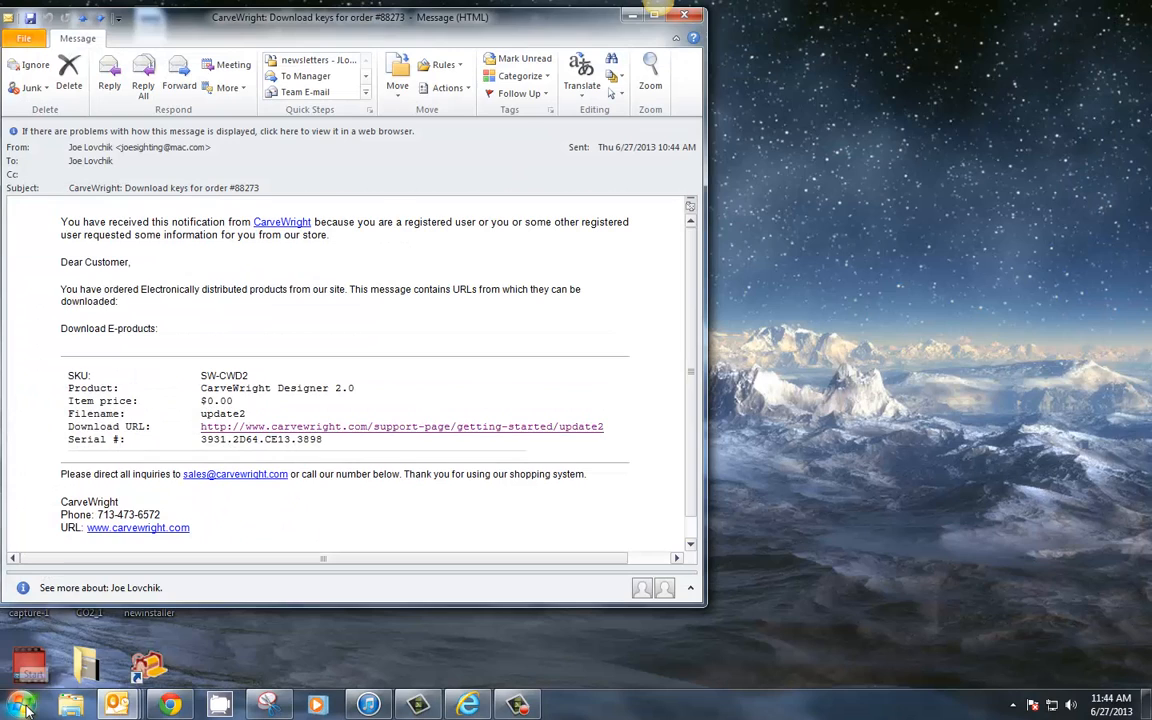
Step: Start CarveWright Designer from its desktop shortcut, reaching the Welcome dialog
click(18, 694)
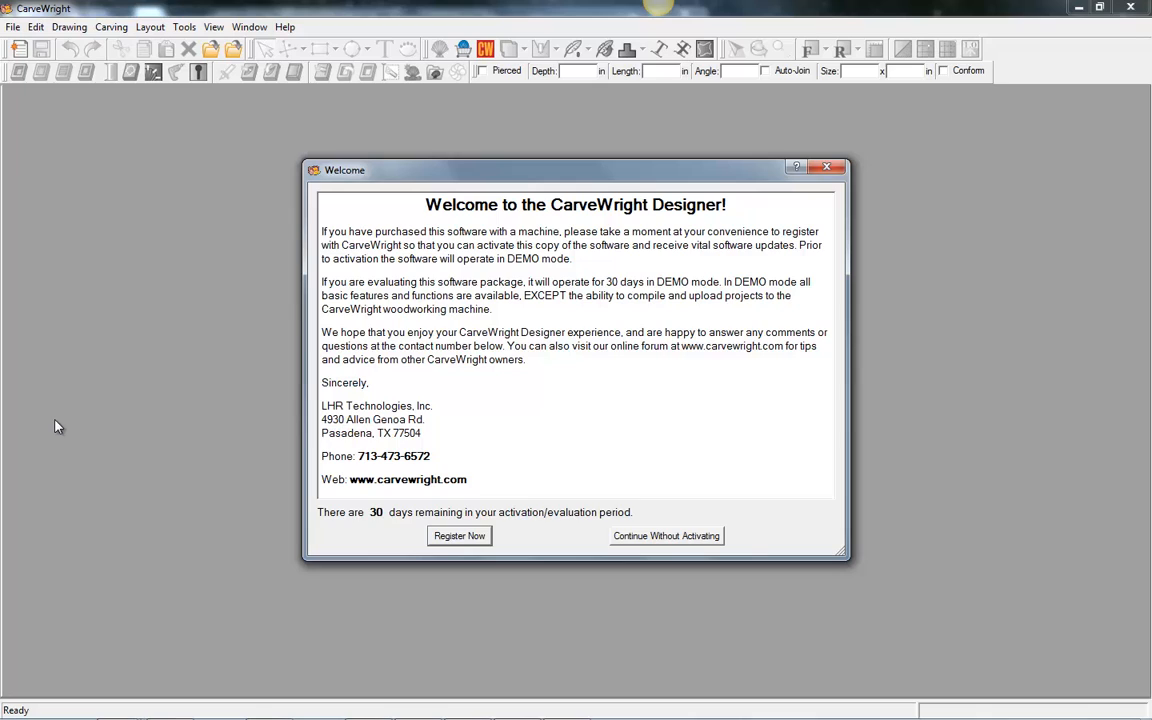
mouse_move(258, 348)
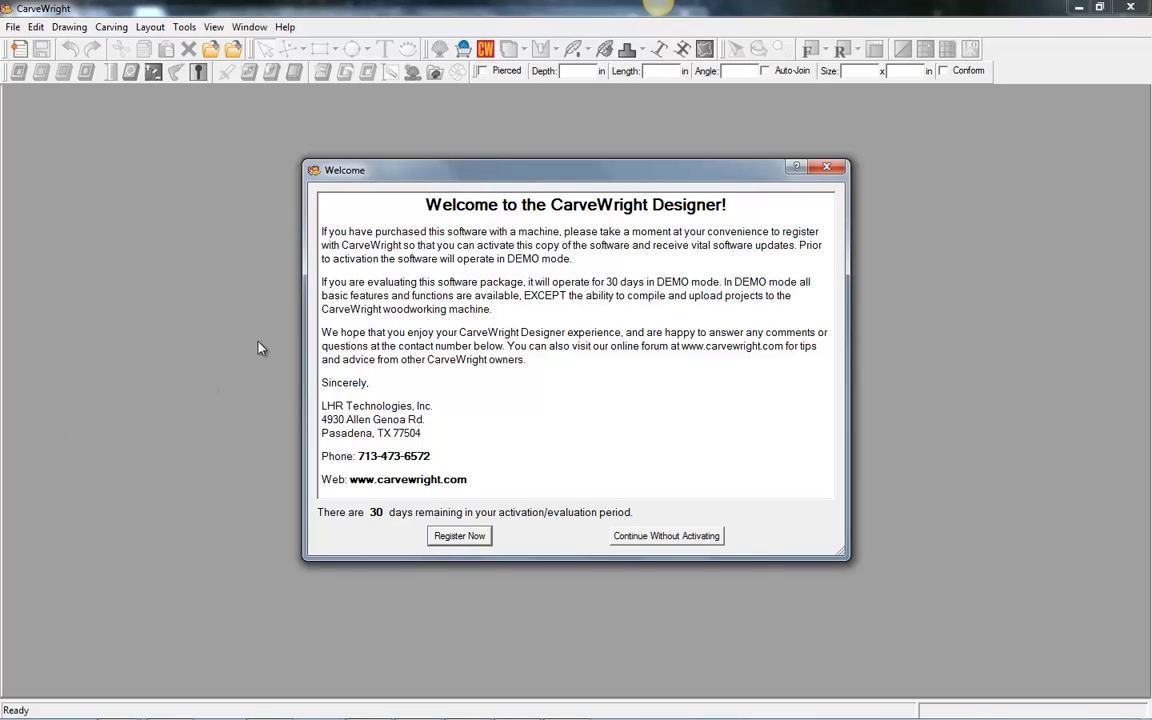
mouse_move(280, 342)
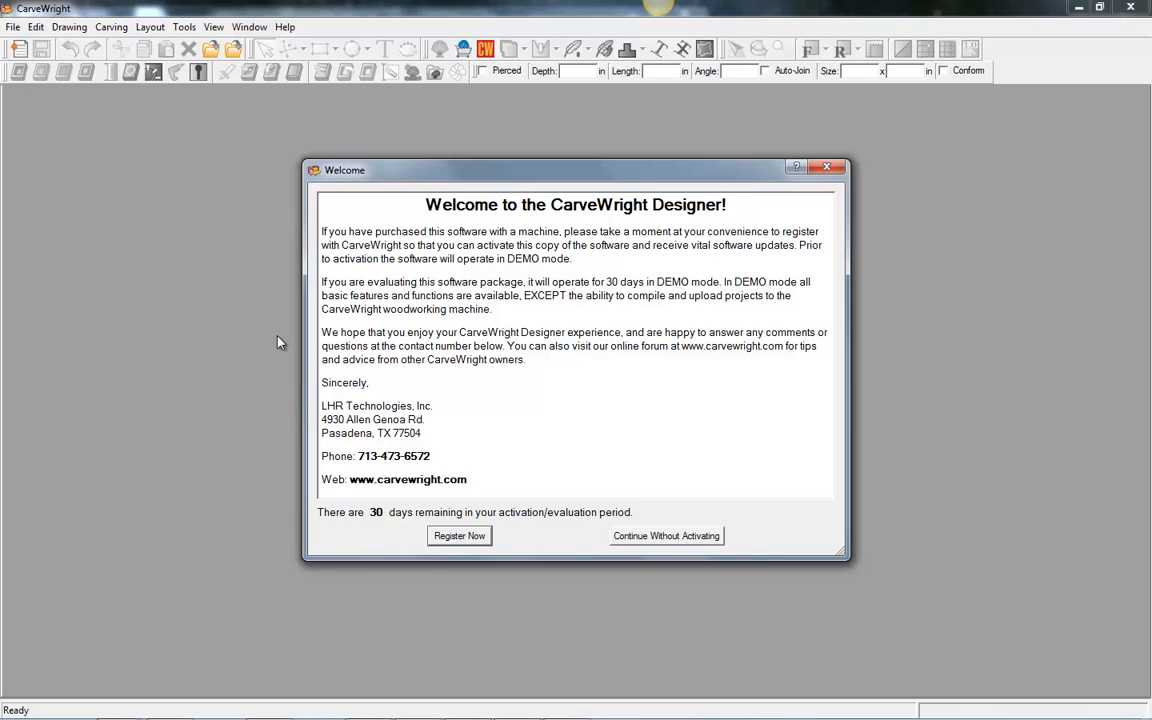
mouse_move(650, 540)
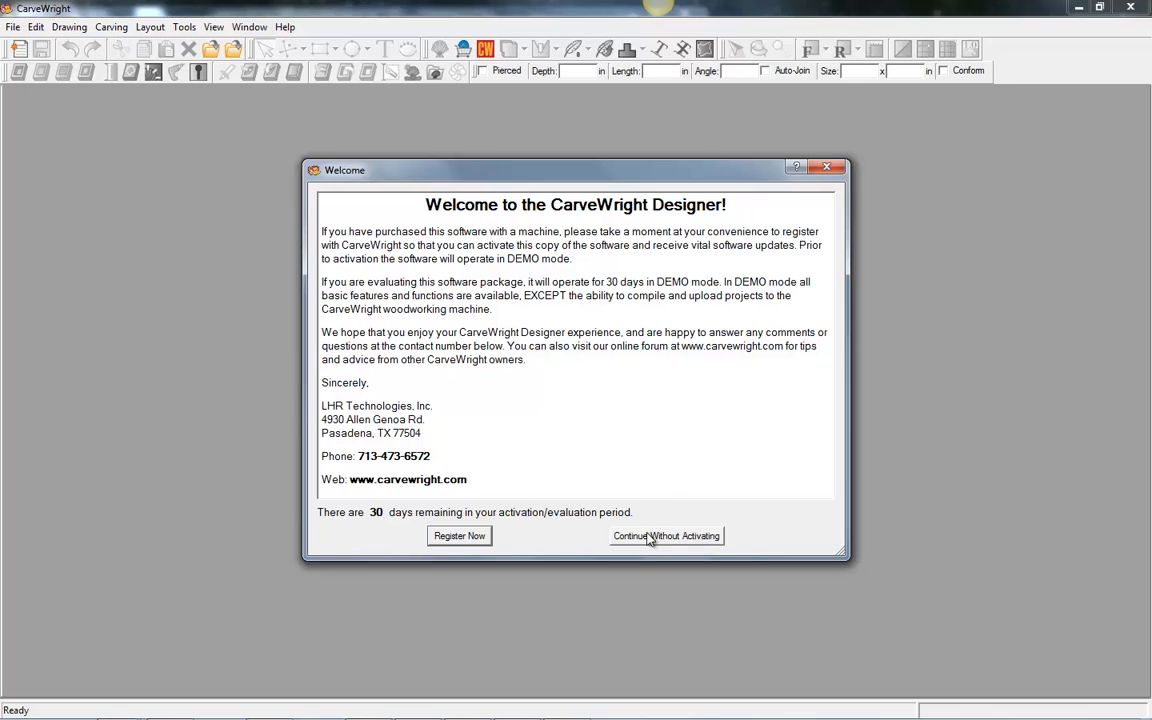
mouse_move(660, 538)
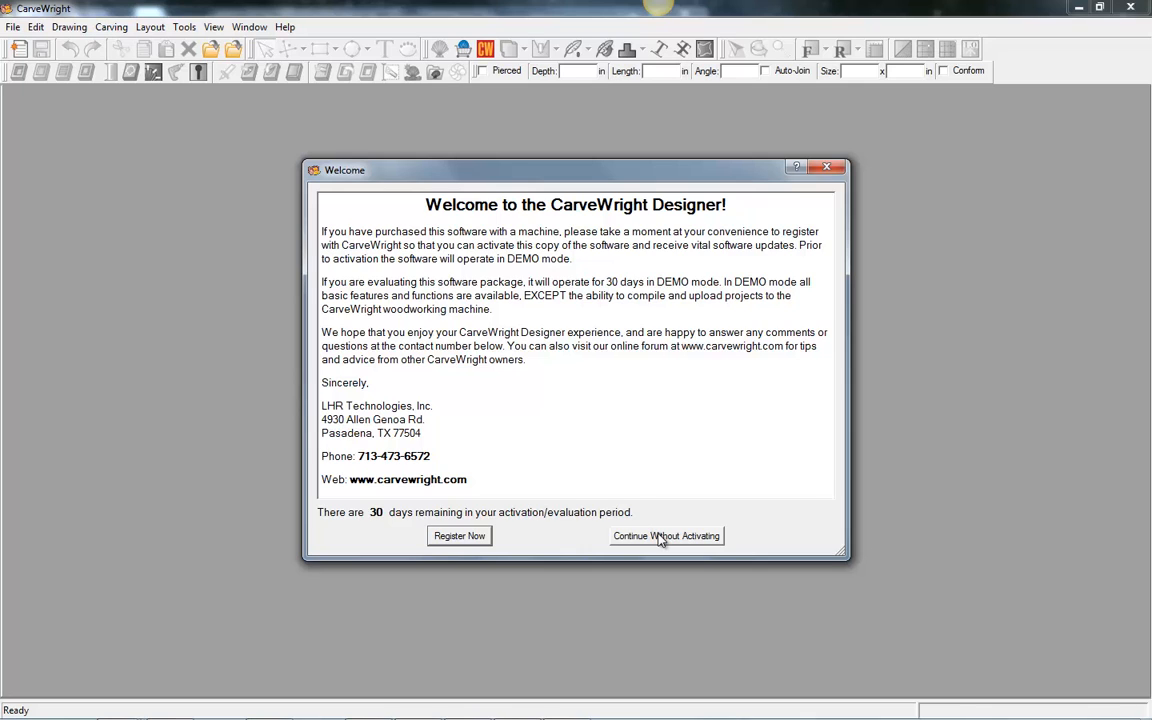
mouse_move(660, 540)
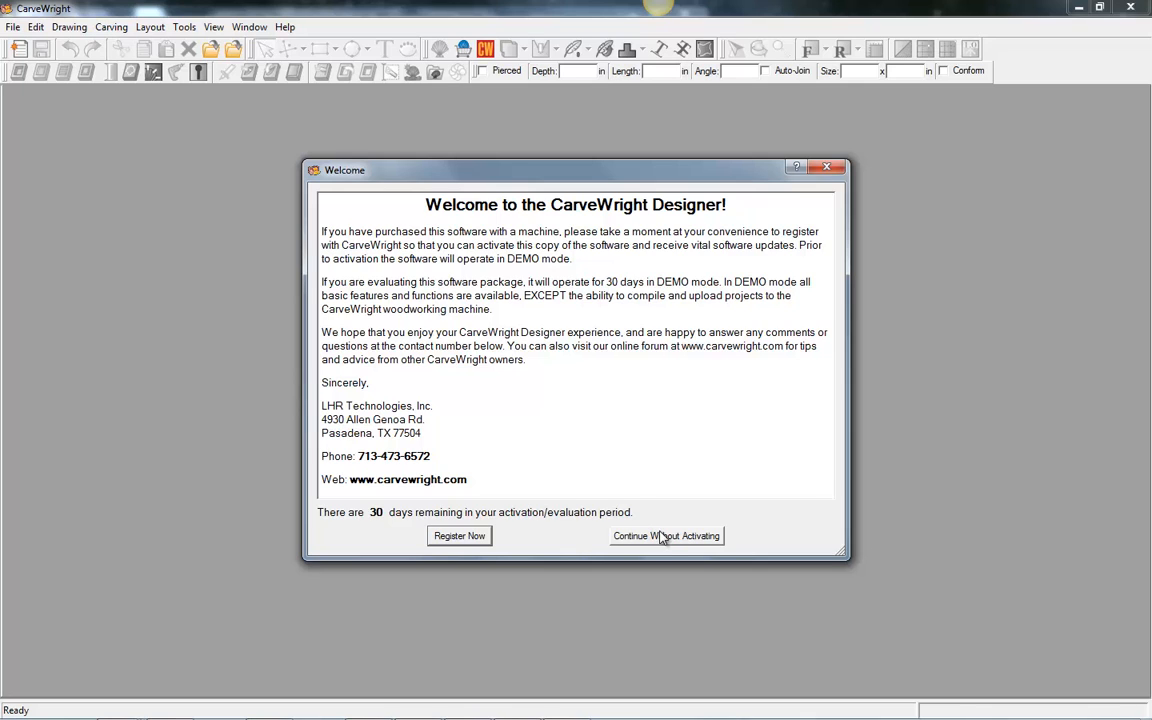
Step: Choose Continue Without Activating to reach the startup screen in demo mode
click(668, 536)
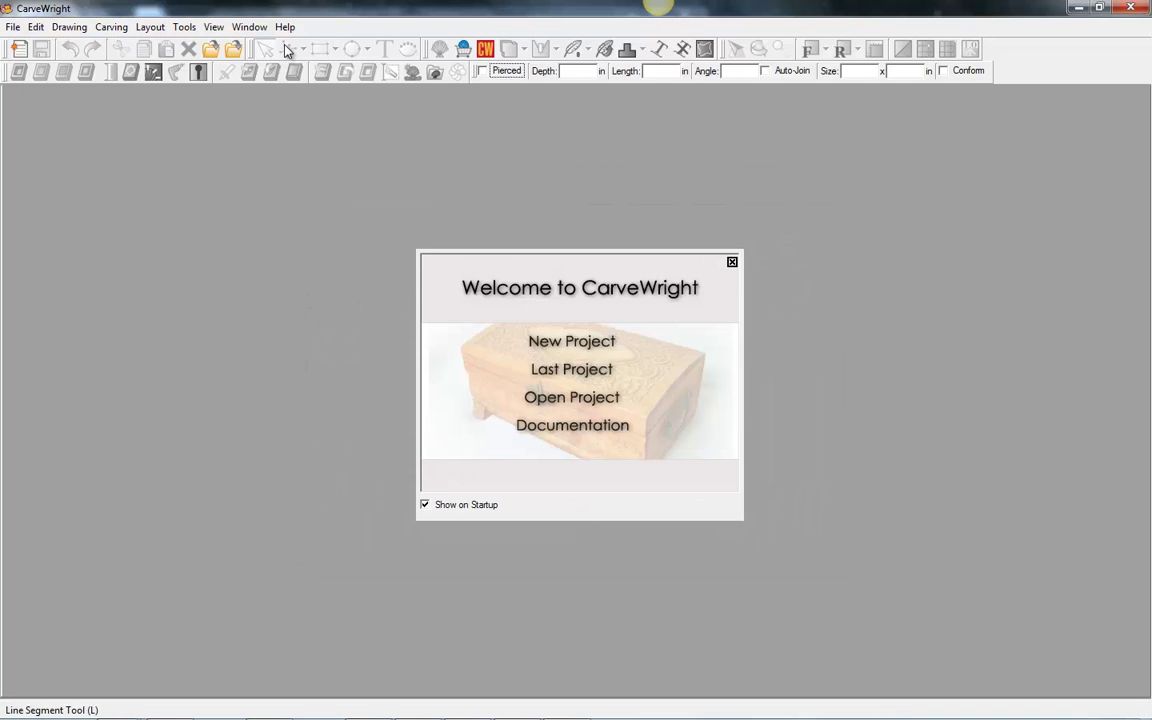
Step: Show the Installed Licenses dialog via Help > Manage Licenses, listing only the demo license
click(284, 28)
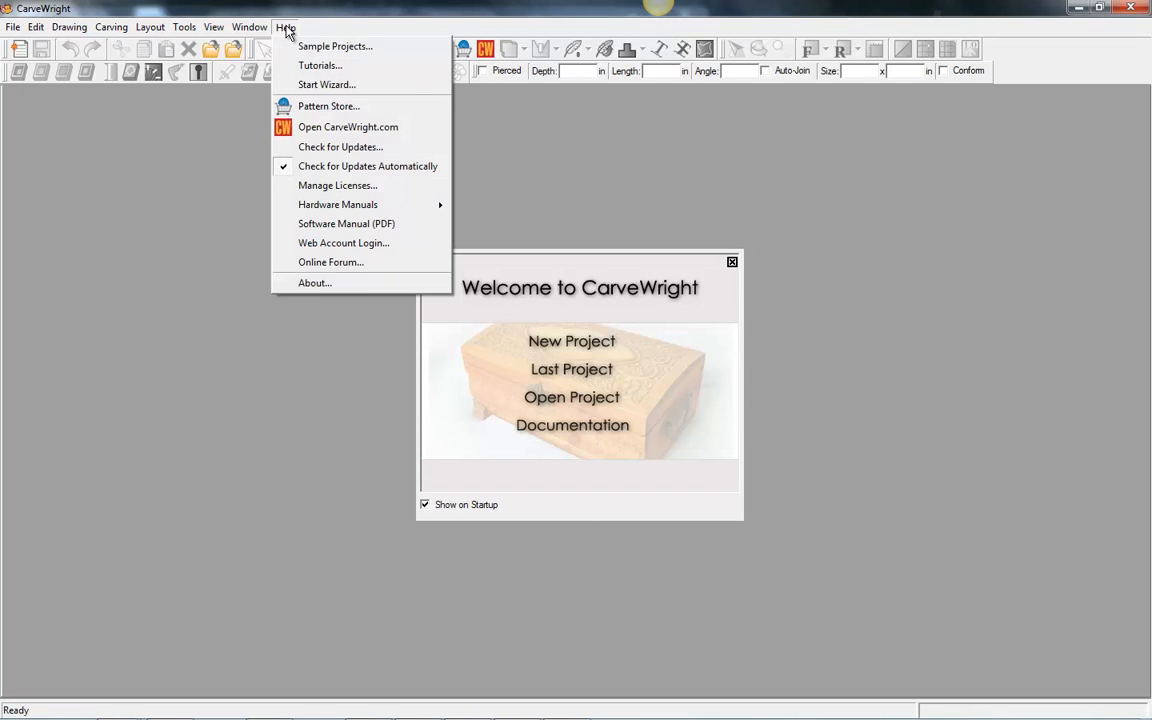
mouse_move(336, 184)
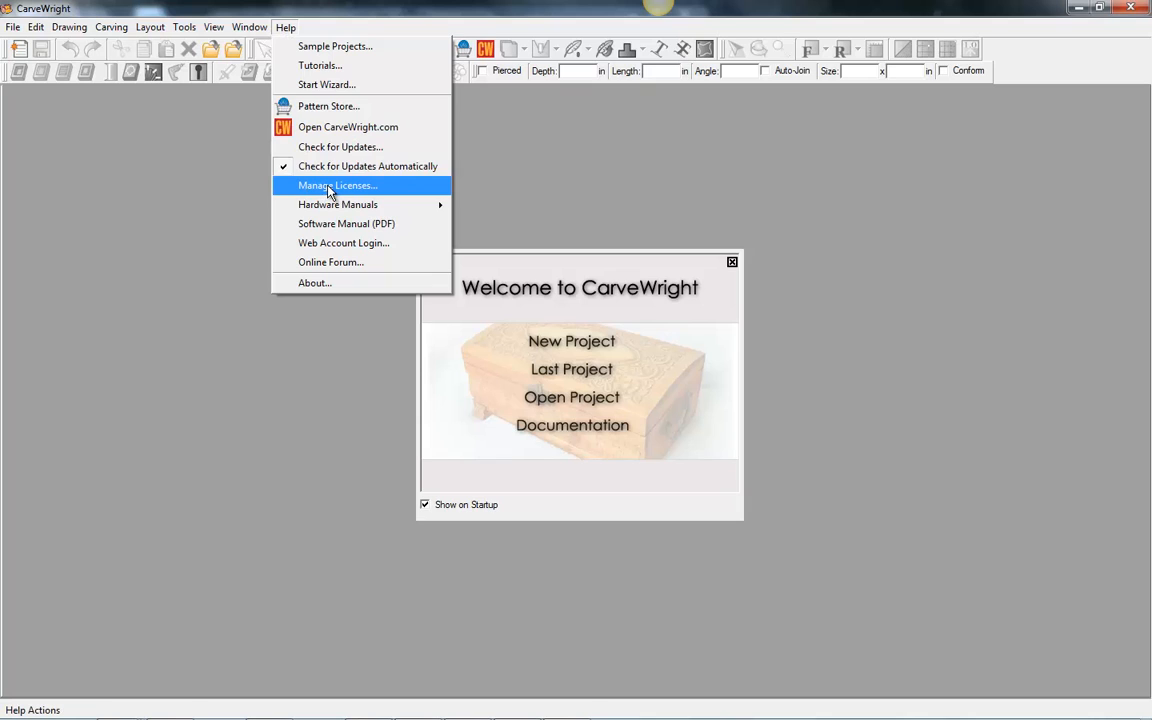
click(336, 184)
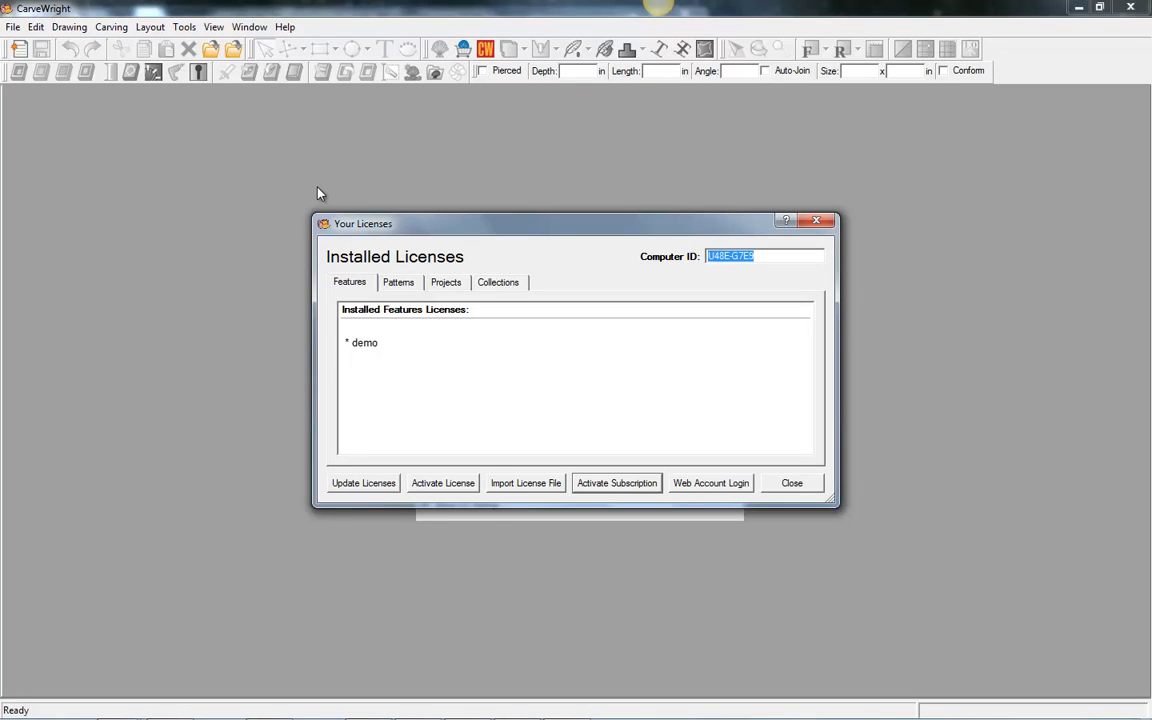
mouse_move(376, 496)
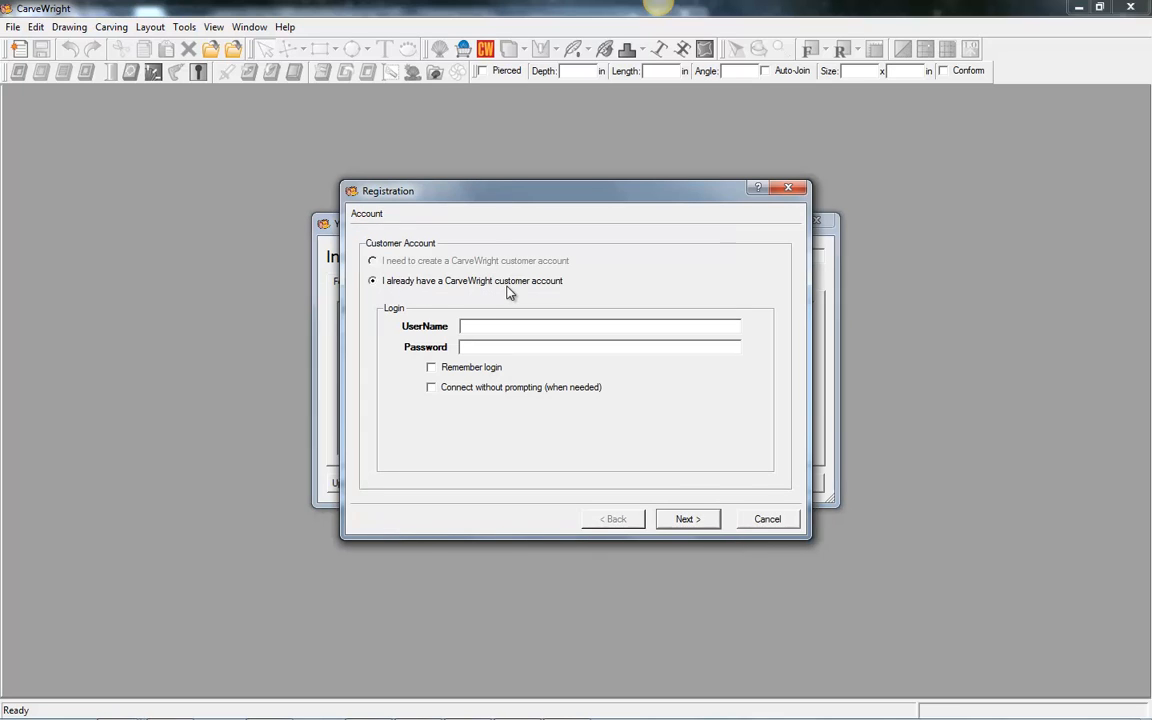
Step: Enter the account login, remember it and allow automatic connection, then proceed to the computer description
click(600, 324)
text(joesigning)
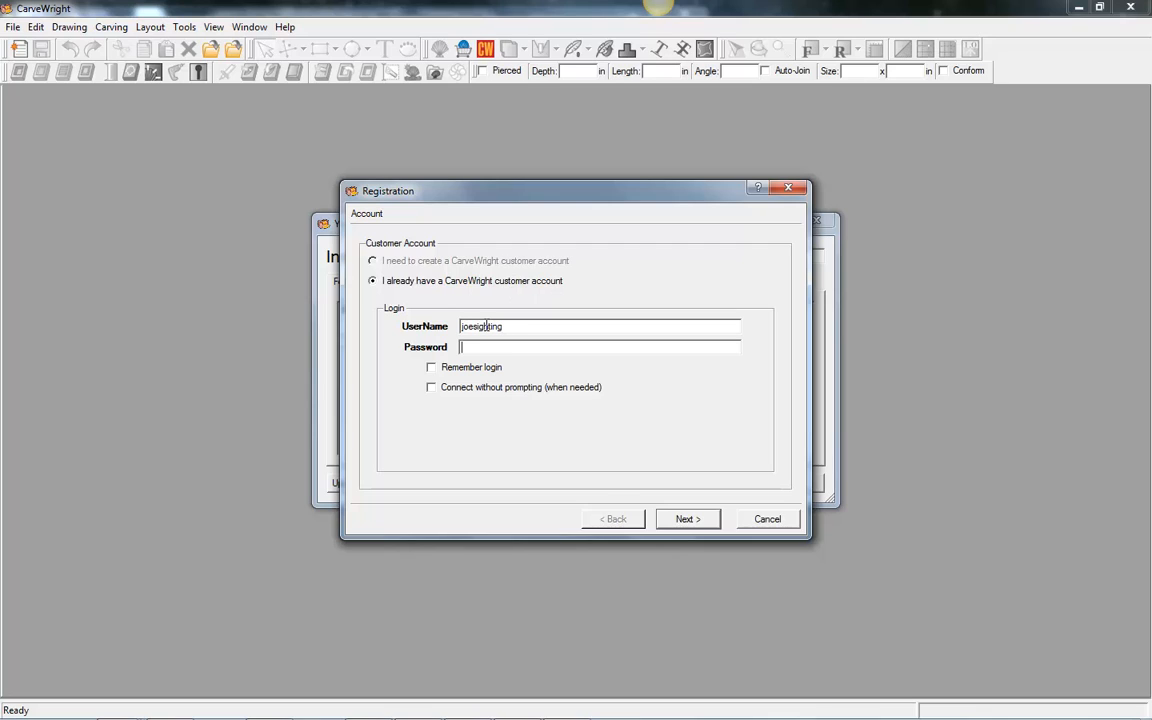
text(******)
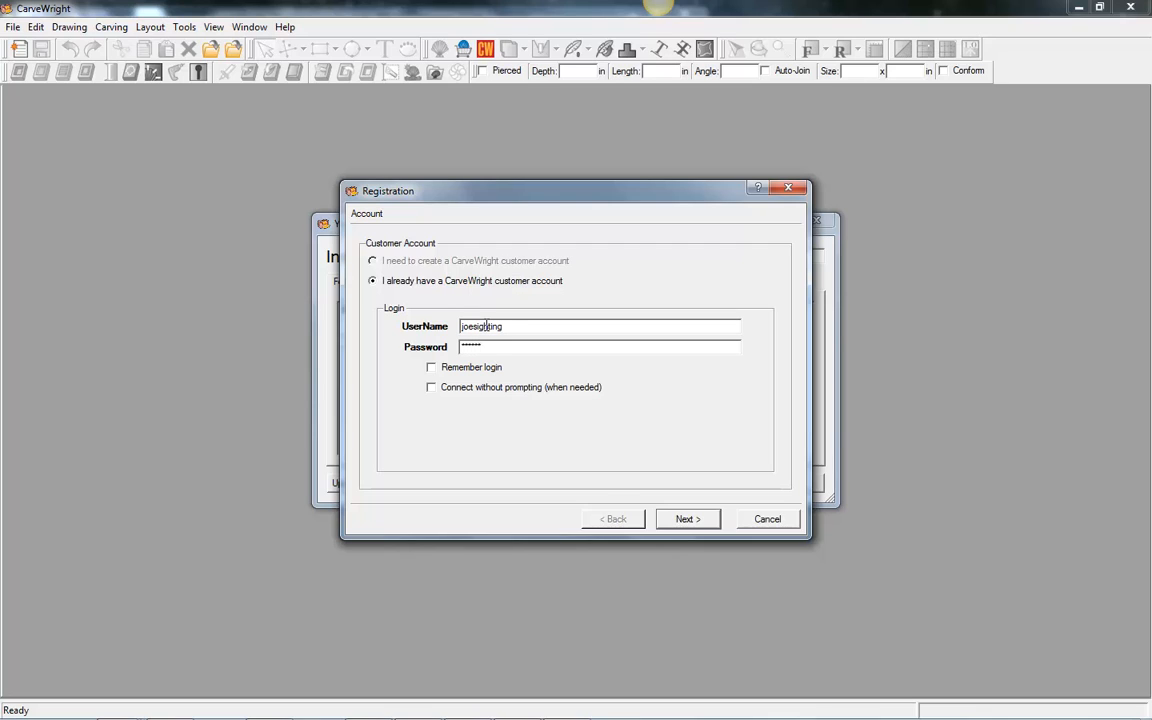
click(432, 368)
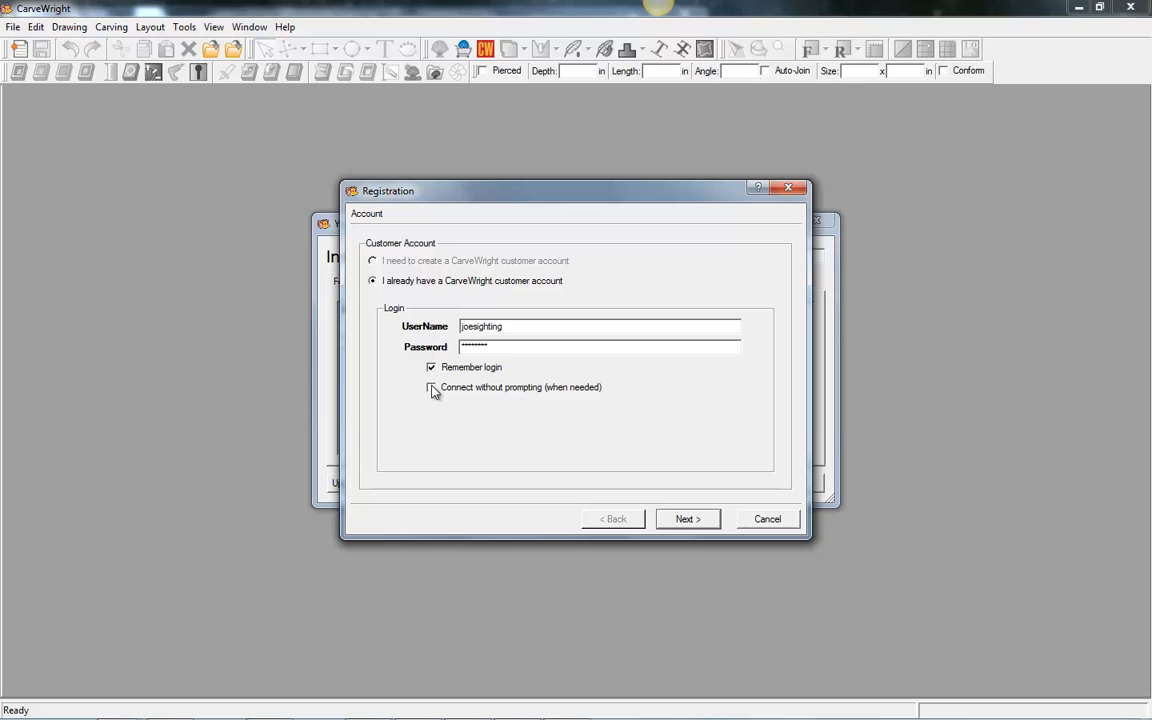
click(430, 388)
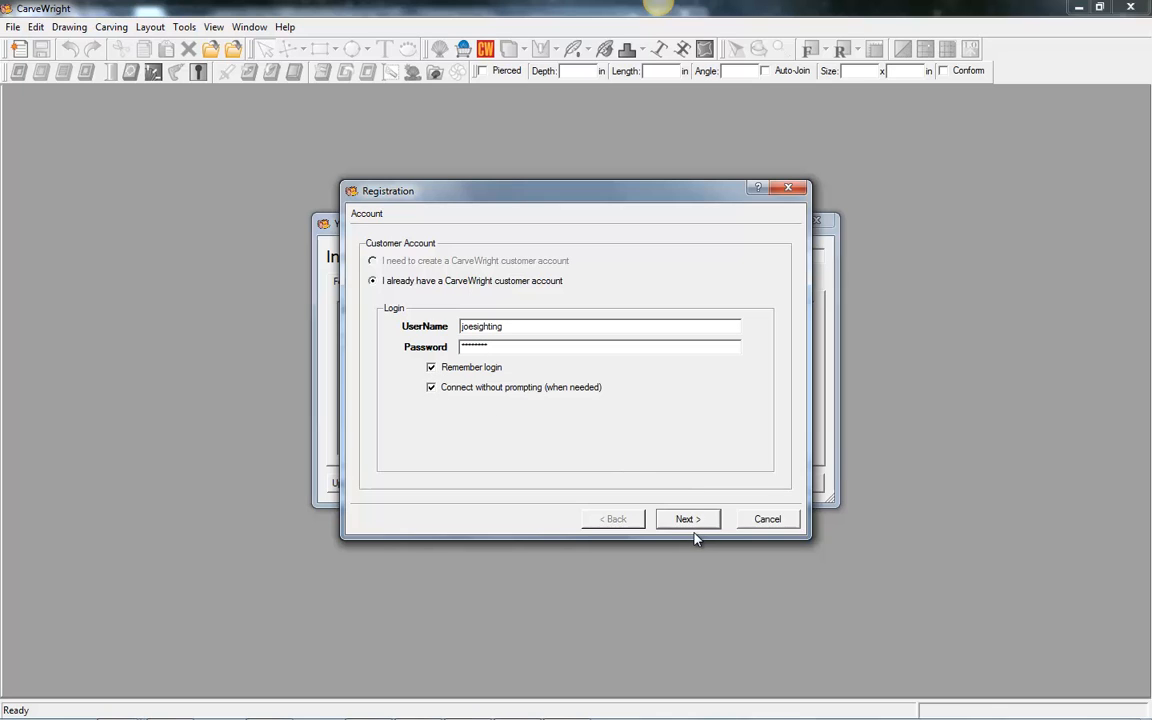
click(688, 518)
text(PC desk)
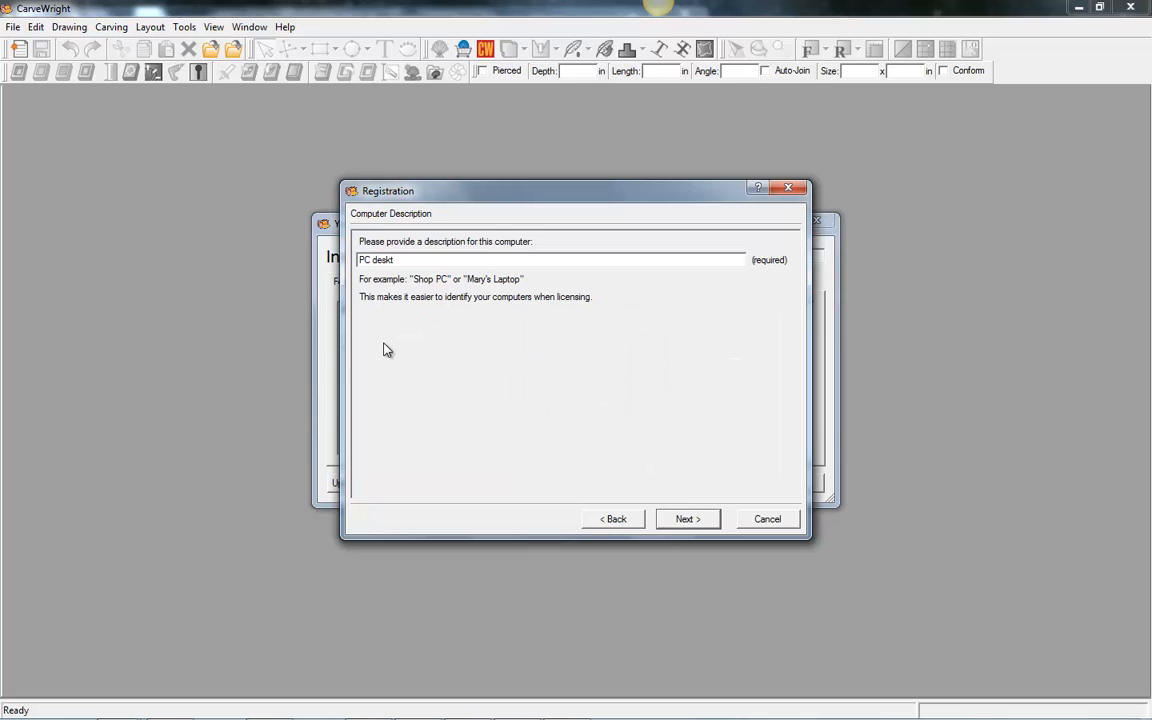
Step: Describe this computer as 'top', register it with the server and finish so licenses list basic
text(top)
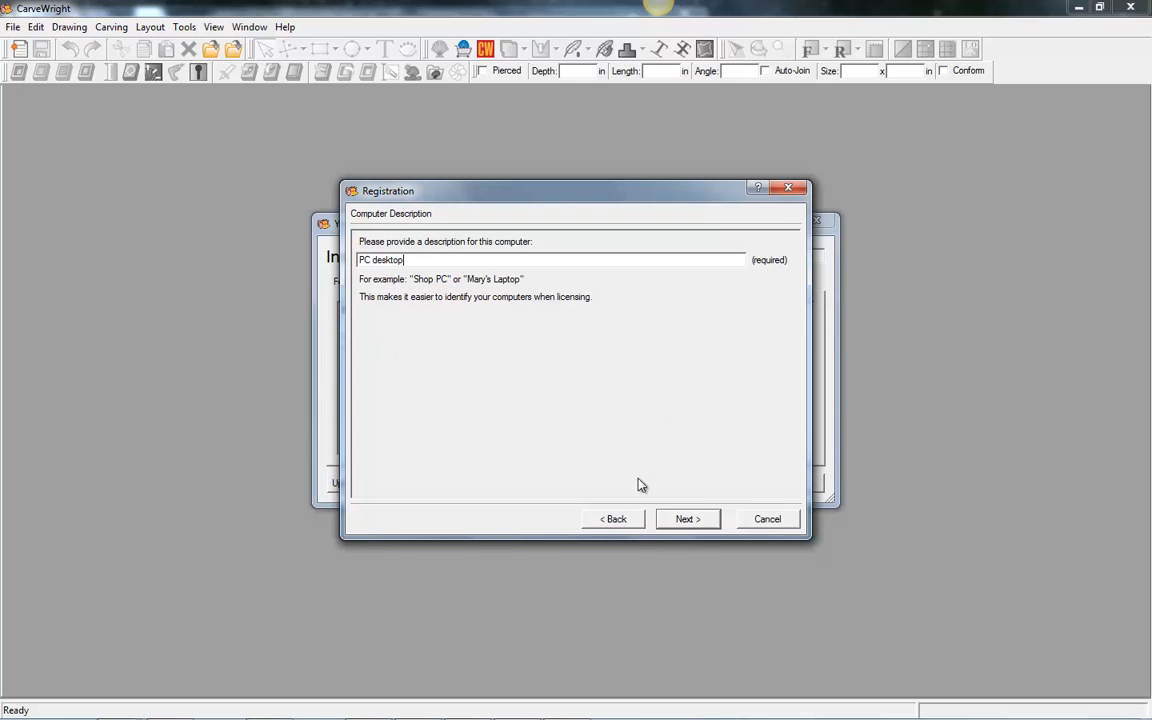
click(688, 520)
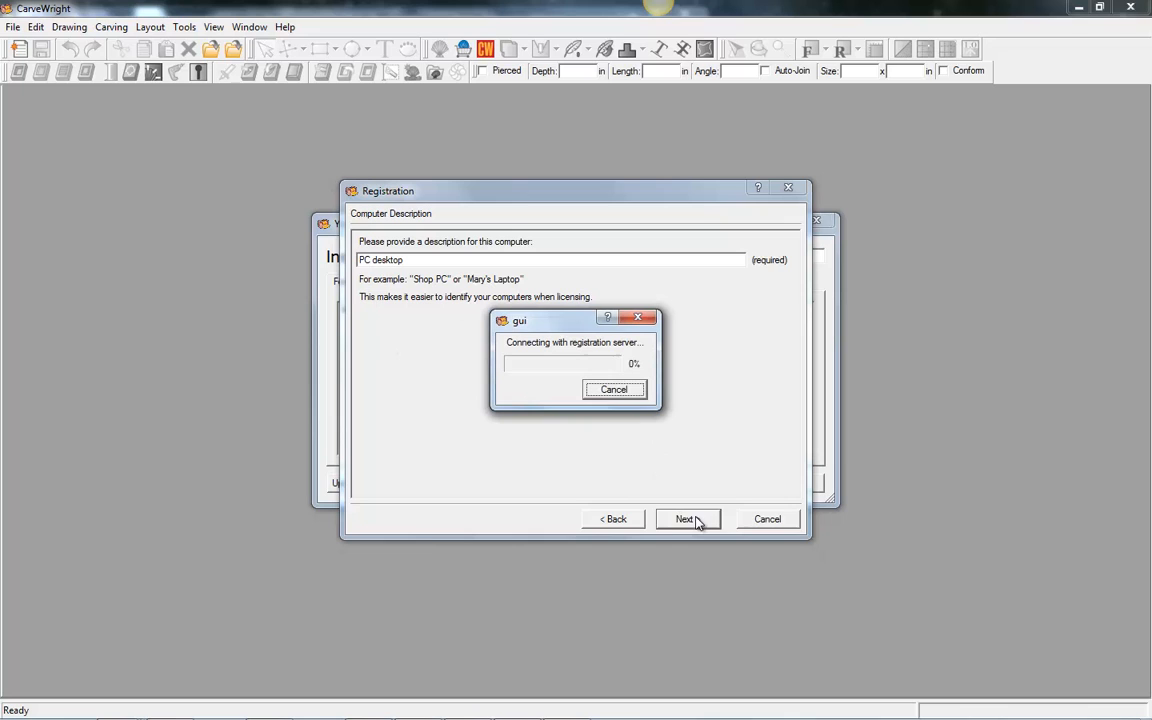
click(688, 520)
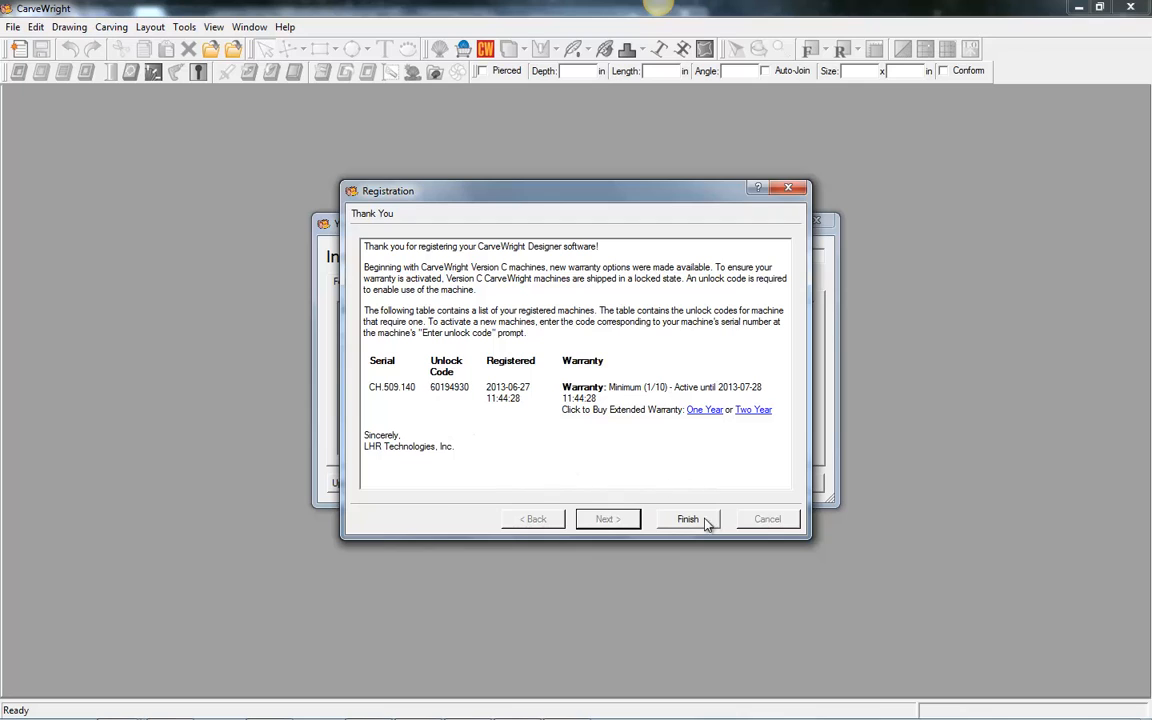
click(688, 520)
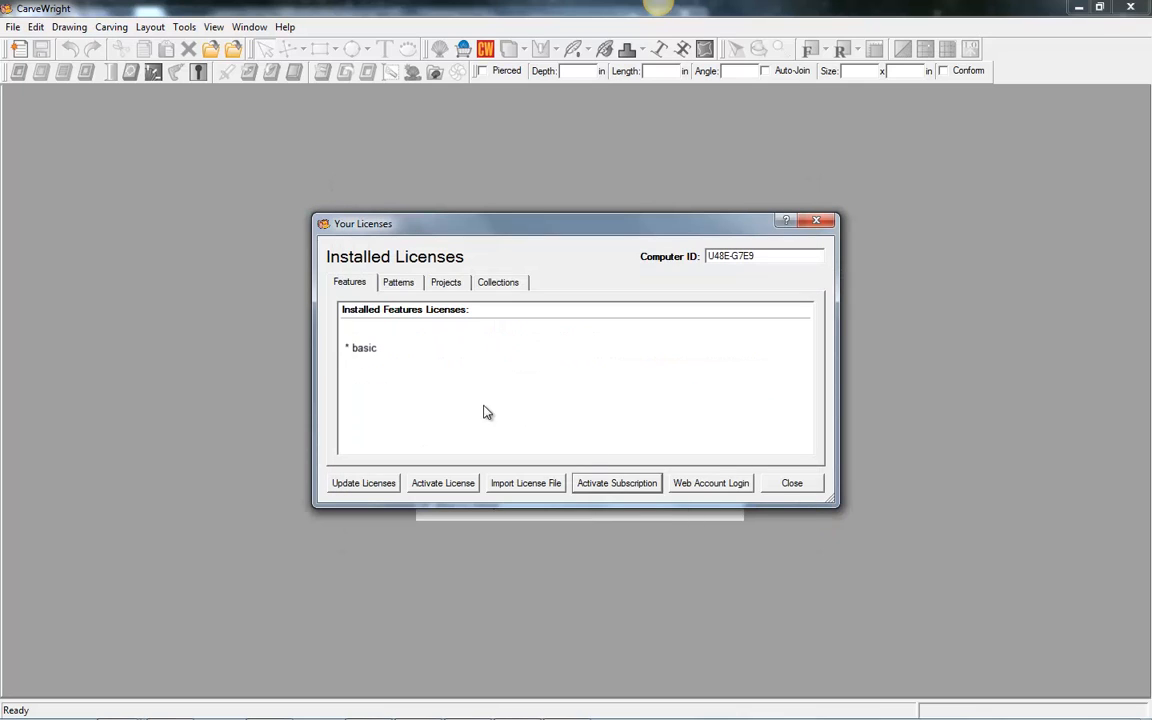
mouse_move(392, 412)
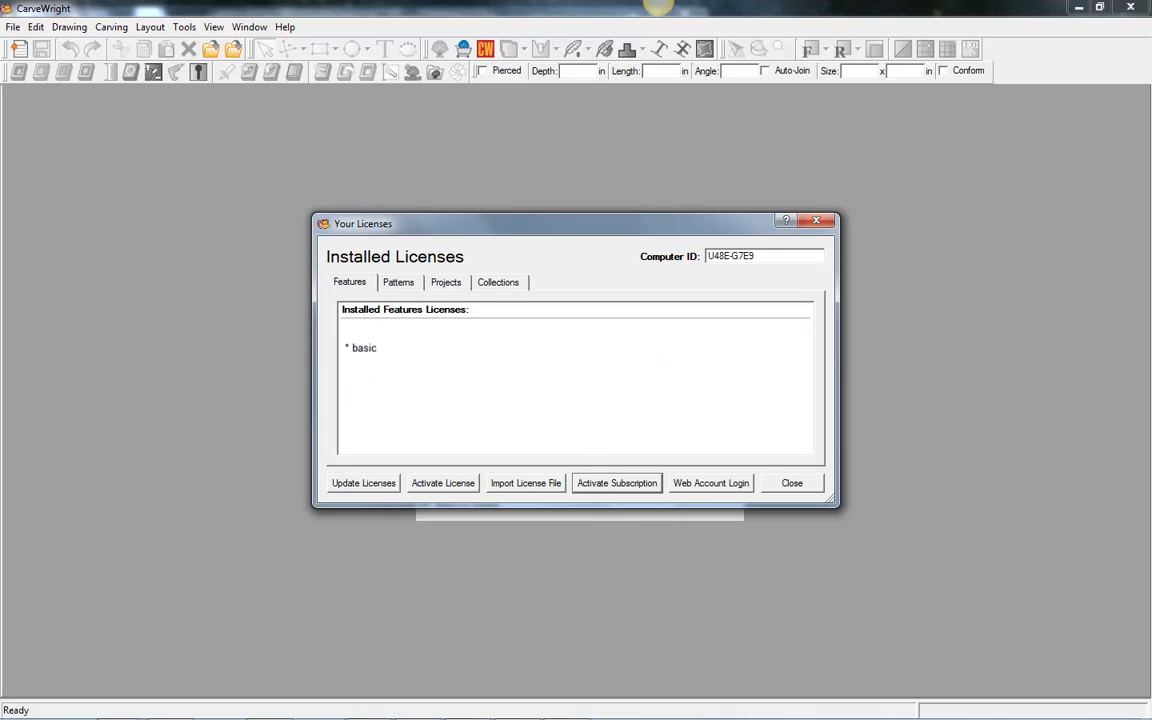
mouse_move(368, 380)
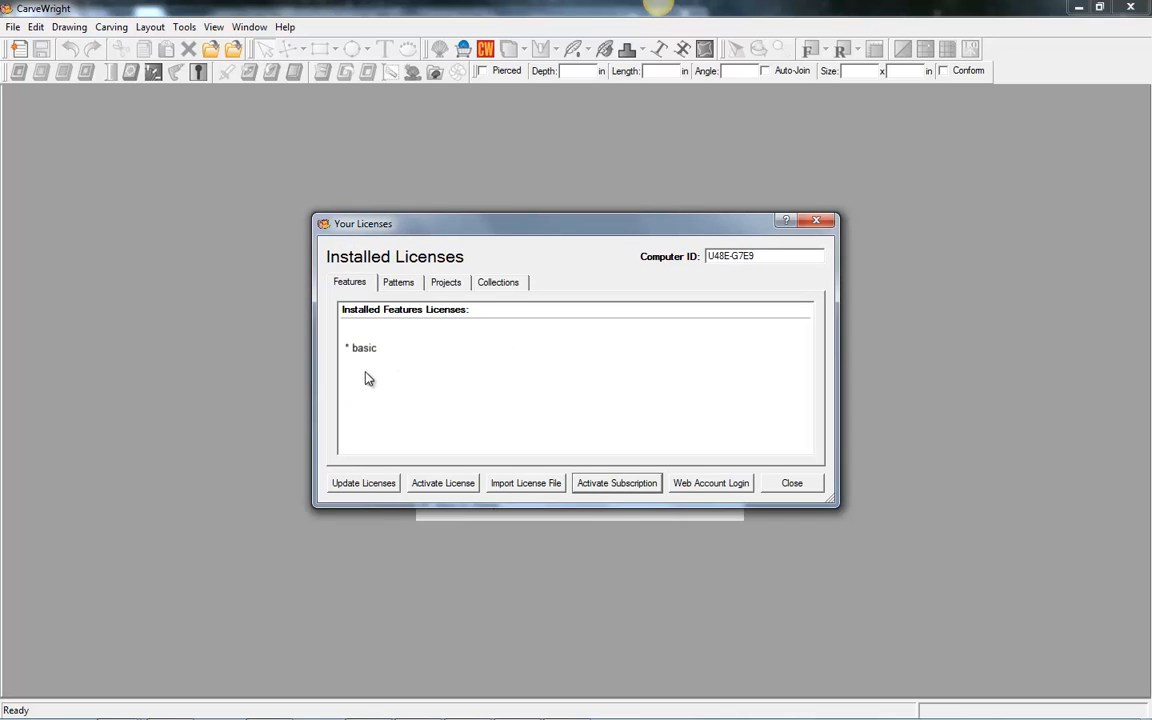
mouse_move(444, 492)
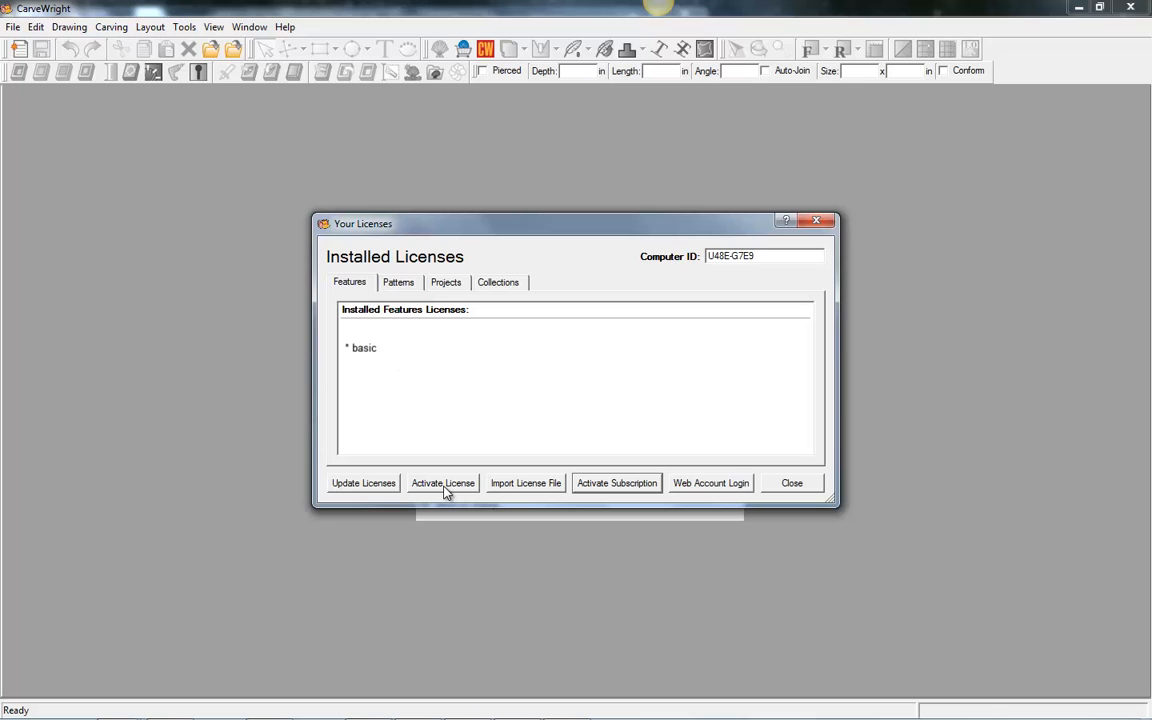
mouse_move(448, 486)
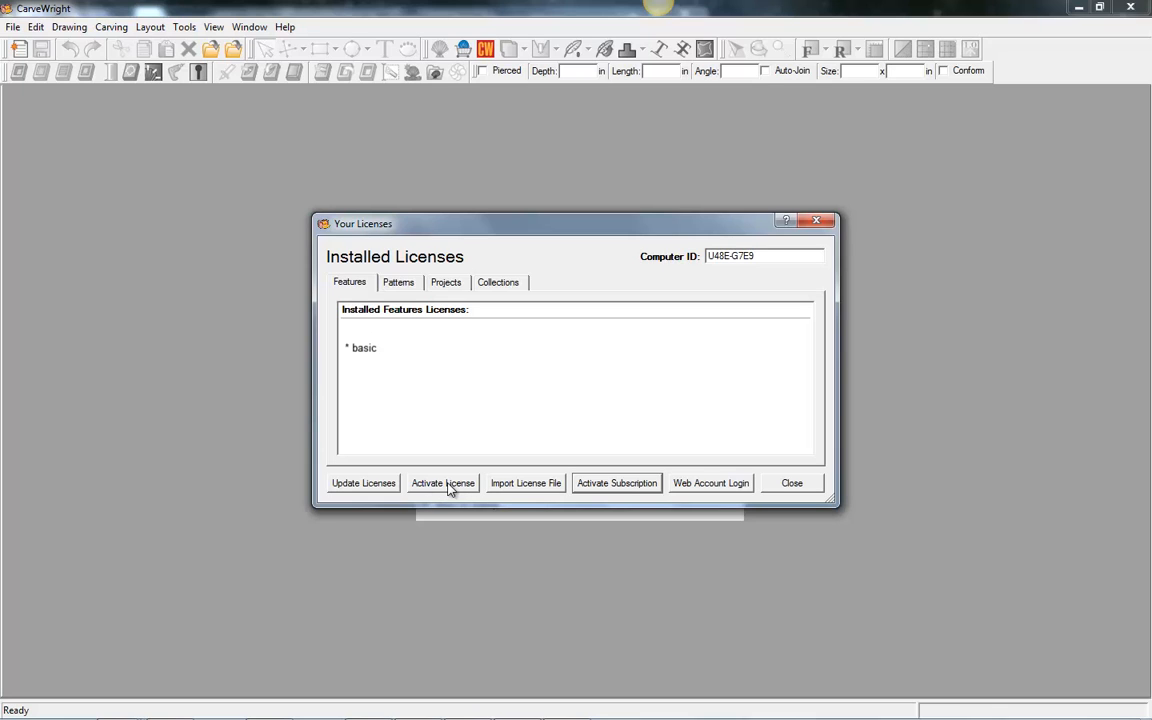
Step: Begin activating an additional license from the Your Licenses dialog
click(442, 482)
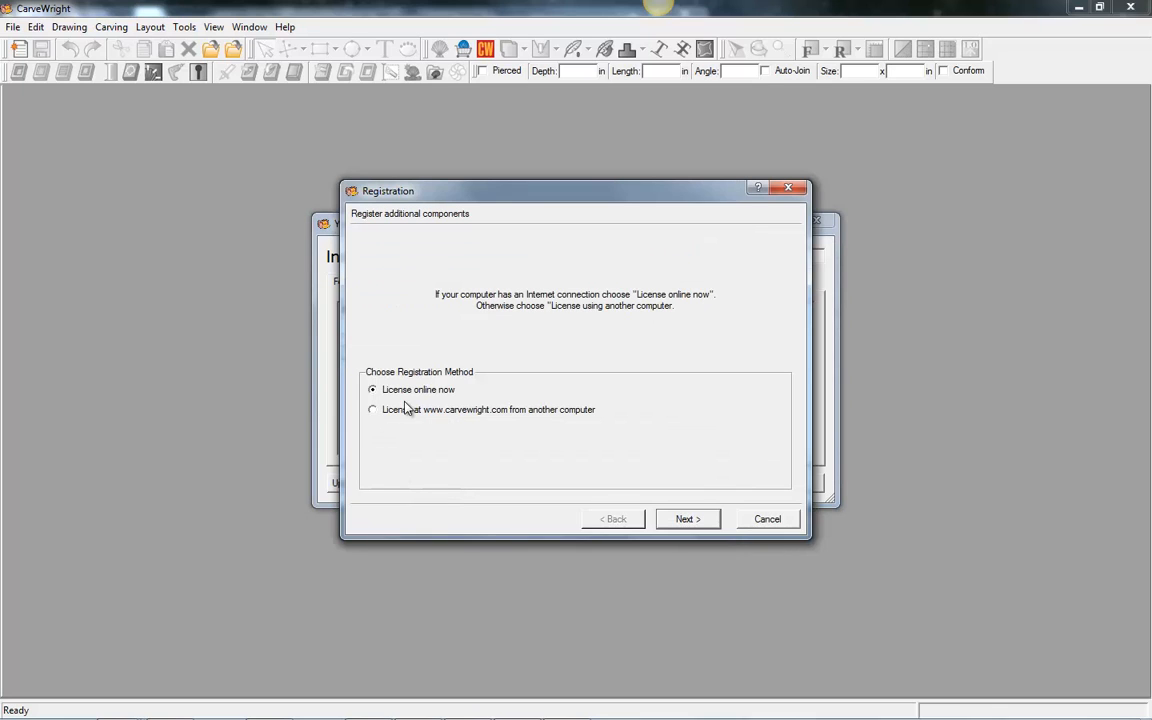
Step: Proceed with 'License online now' to the serial number and login form
click(686, 520)
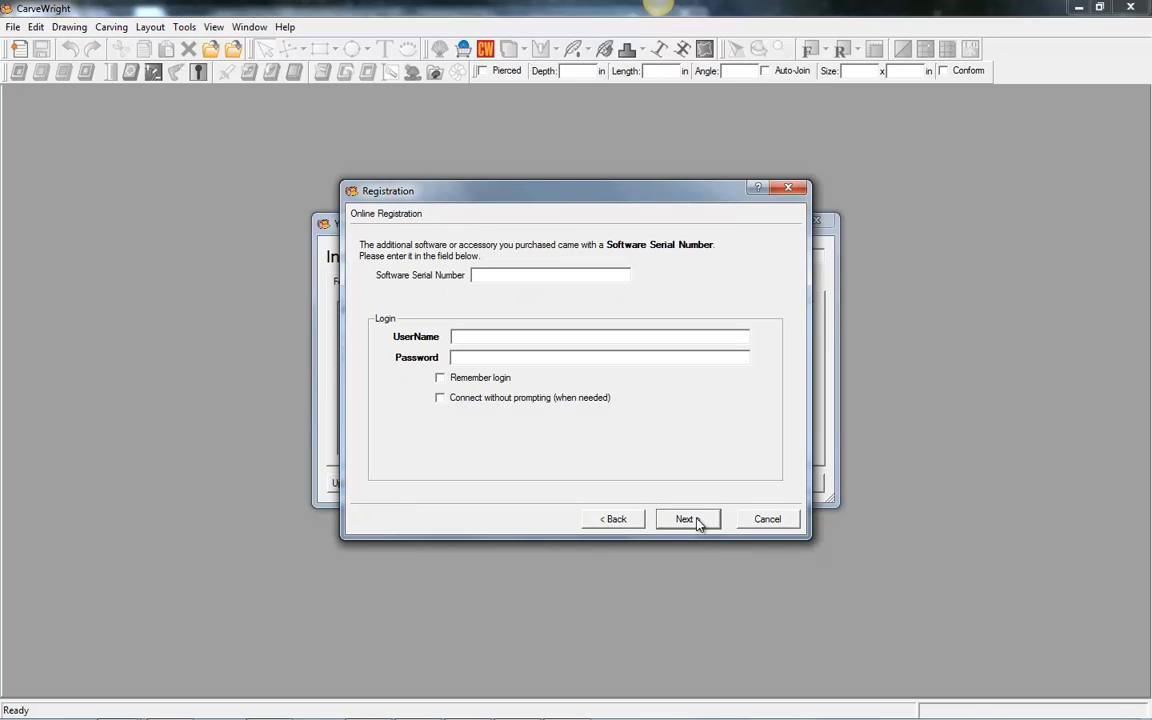
mouse_move(308, 576)
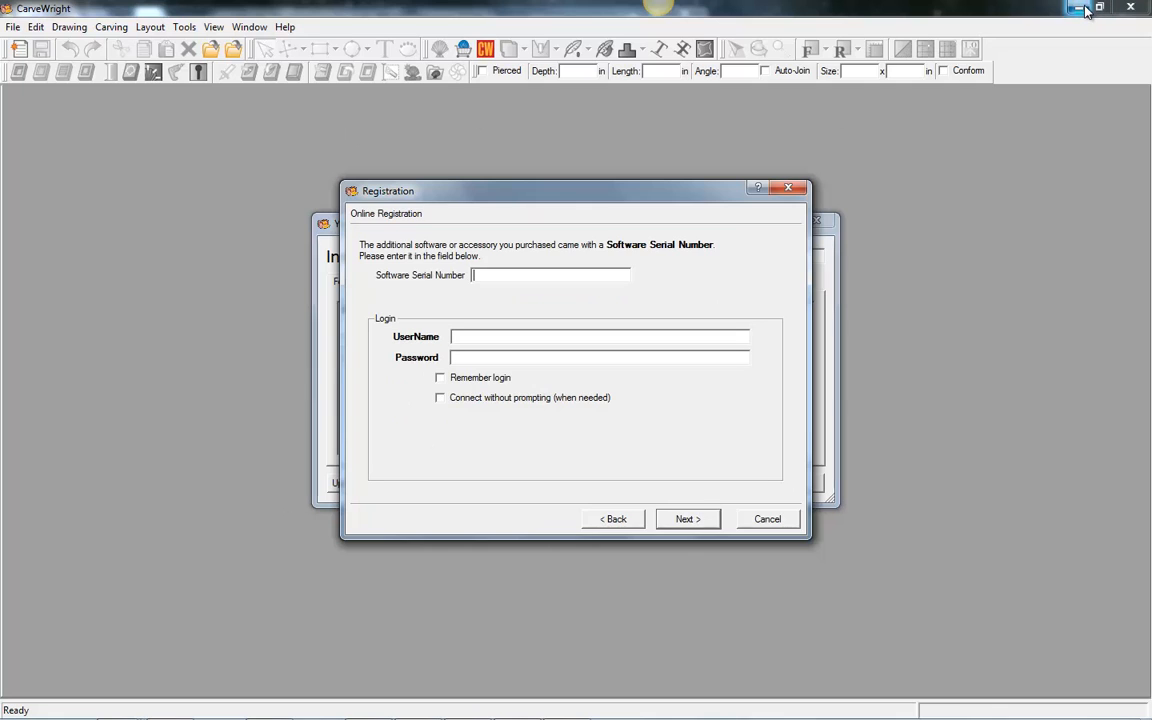
mouse_move(386, 568)
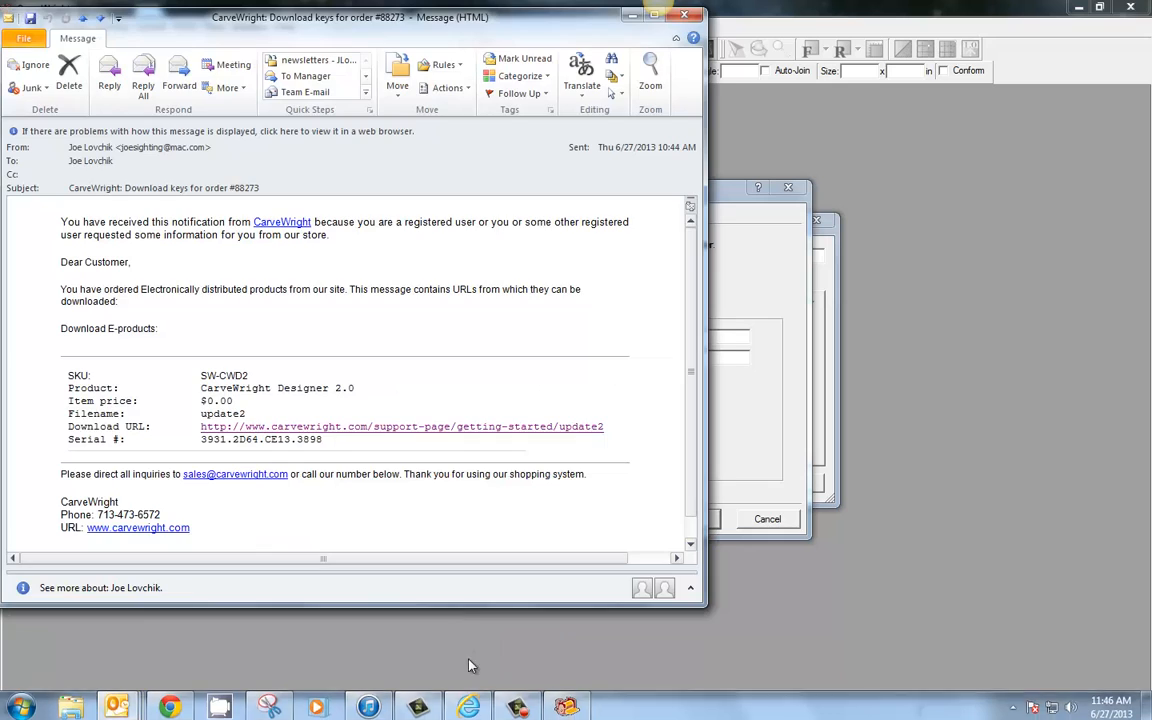
Step: Copy the Serial # line from the CarveWright 2.0 order e-mail in Outlook
triple_click(280, 440)
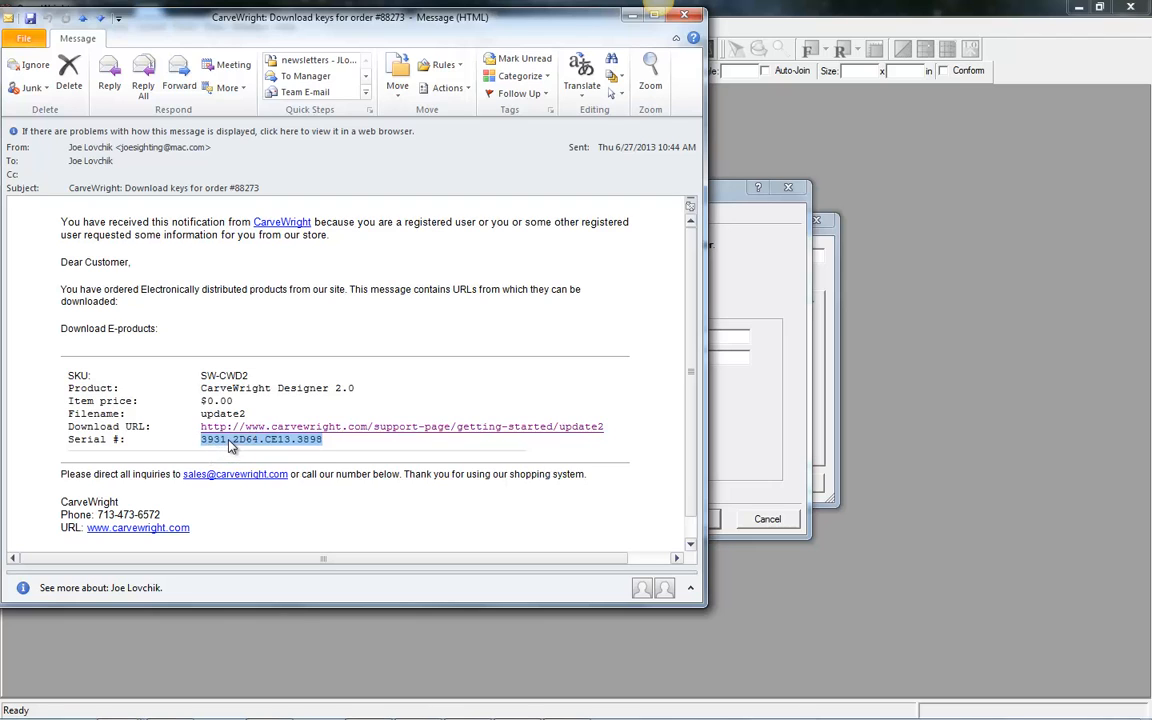
right_click(230, 446)
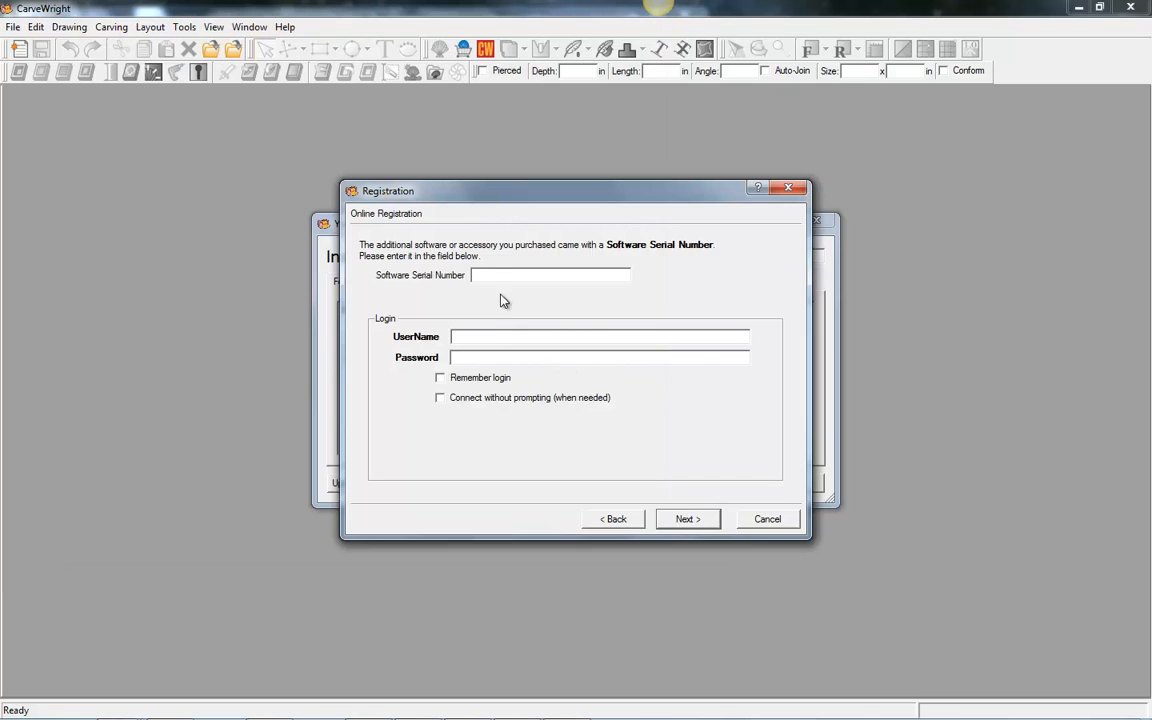
right_click(550, 276)
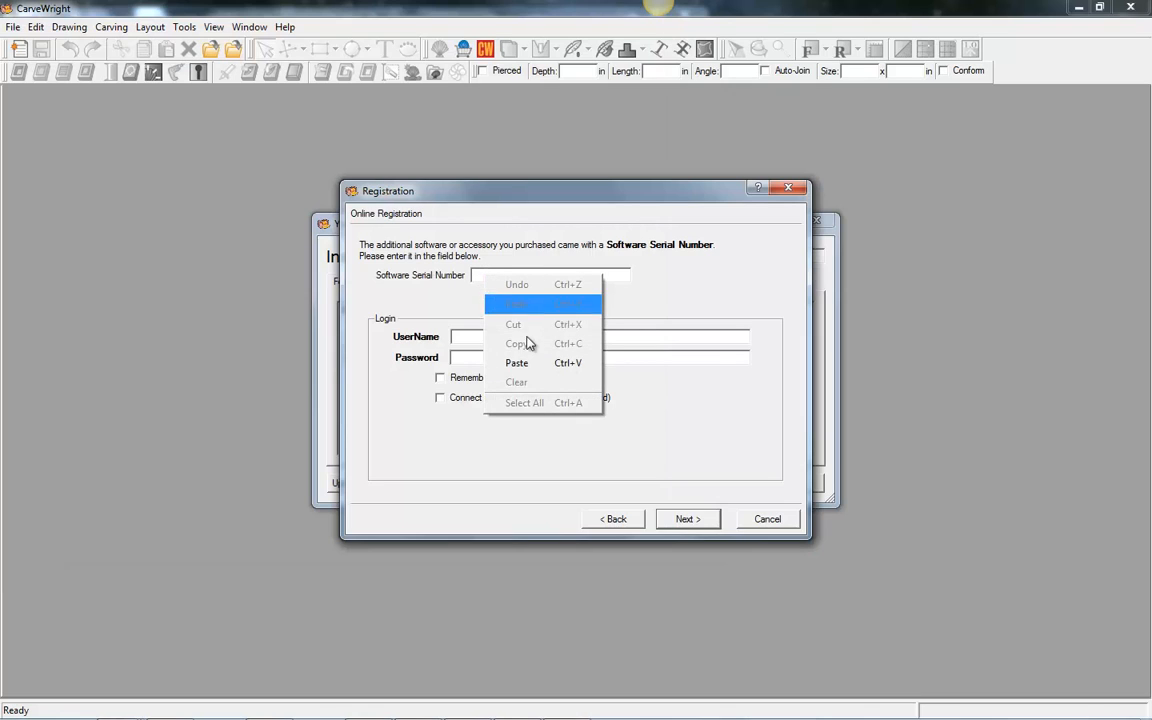
click(516, 364)
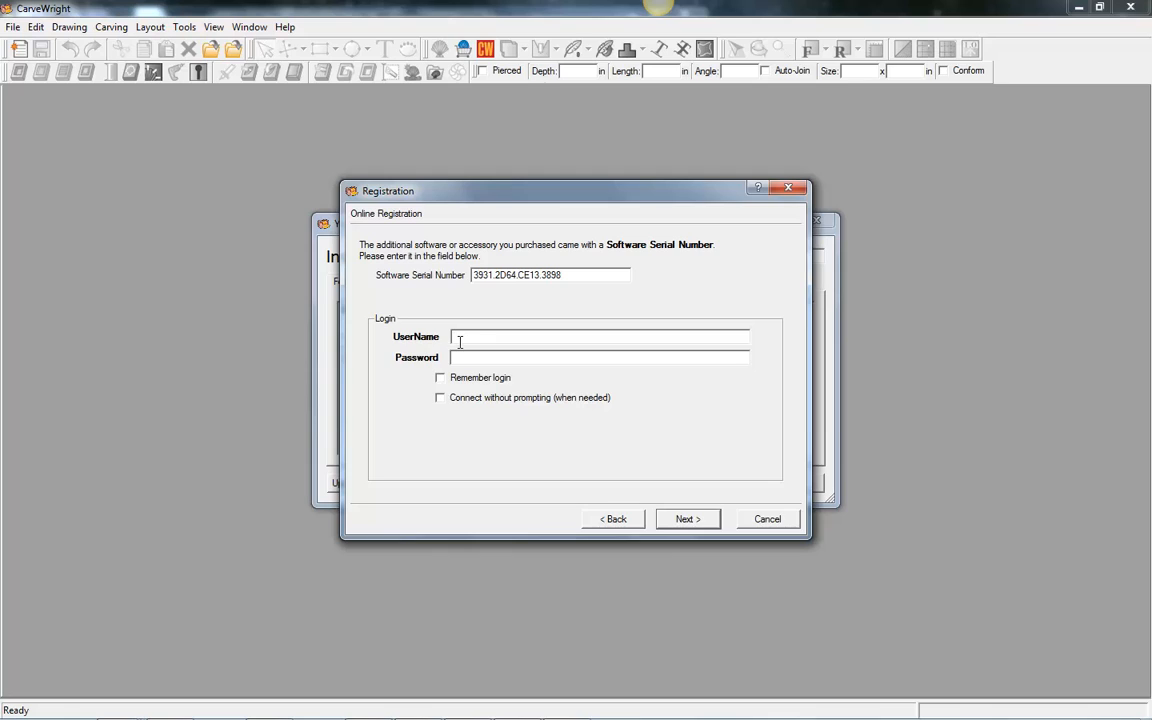
text(joesighting)
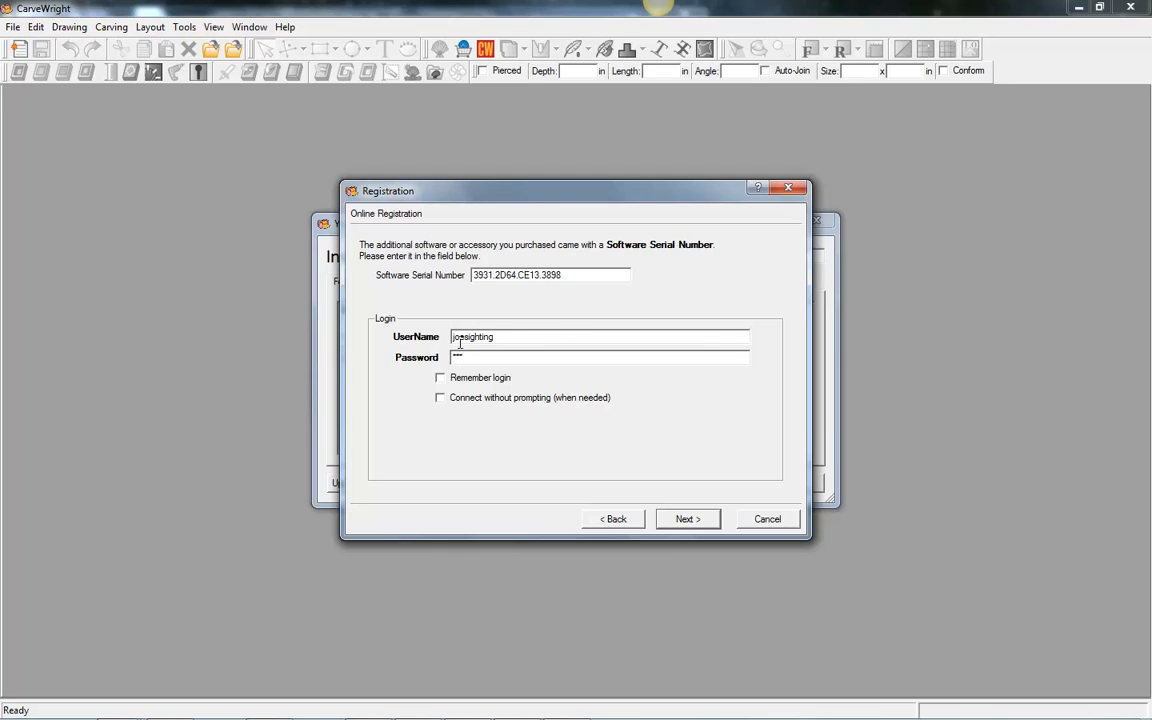
click(440, 376)
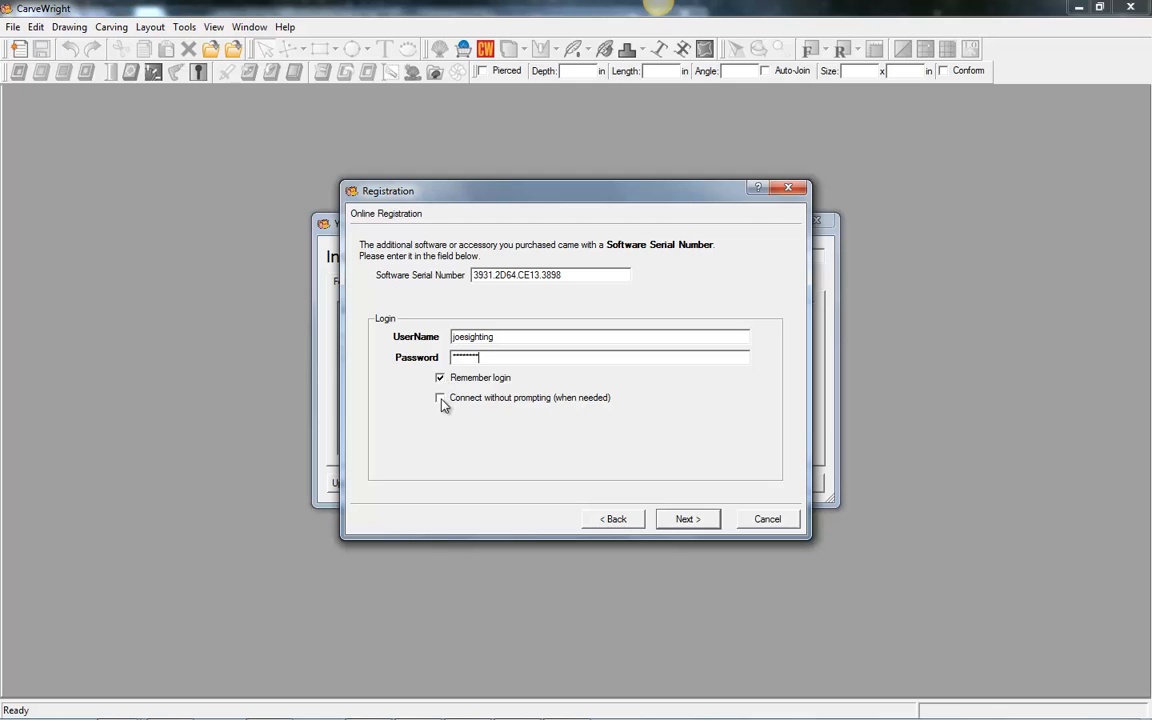
click(688, 520)
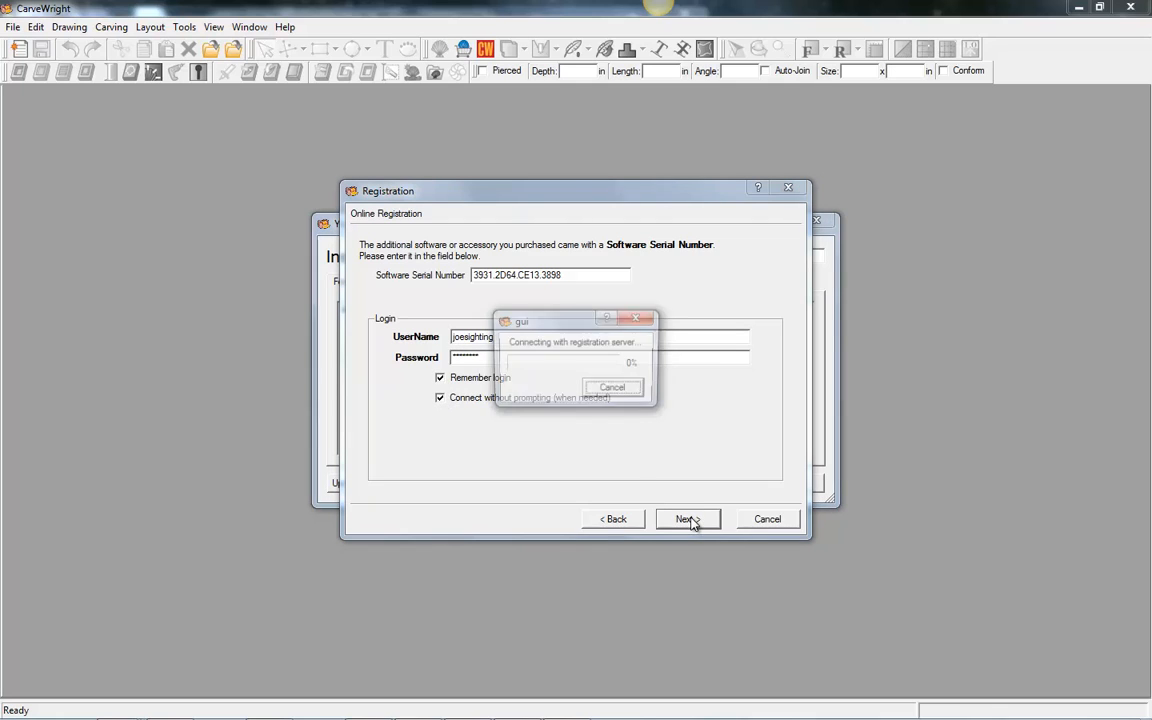
click(688, 520)
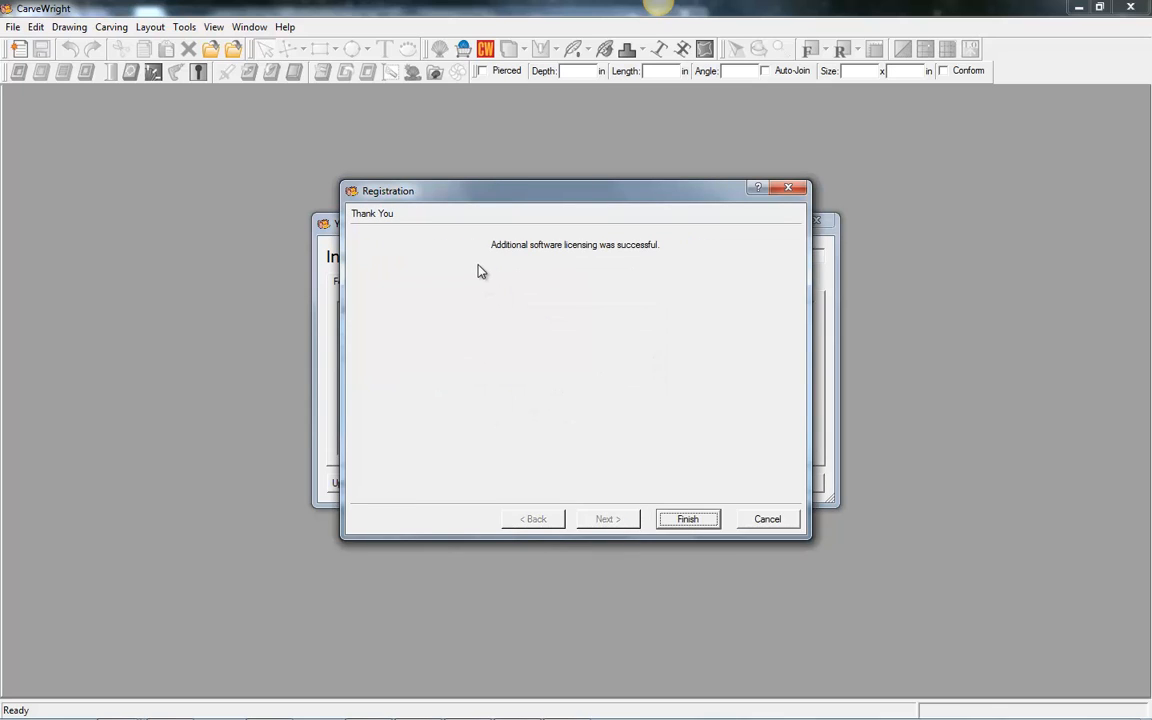
mouse_move(770, 420)
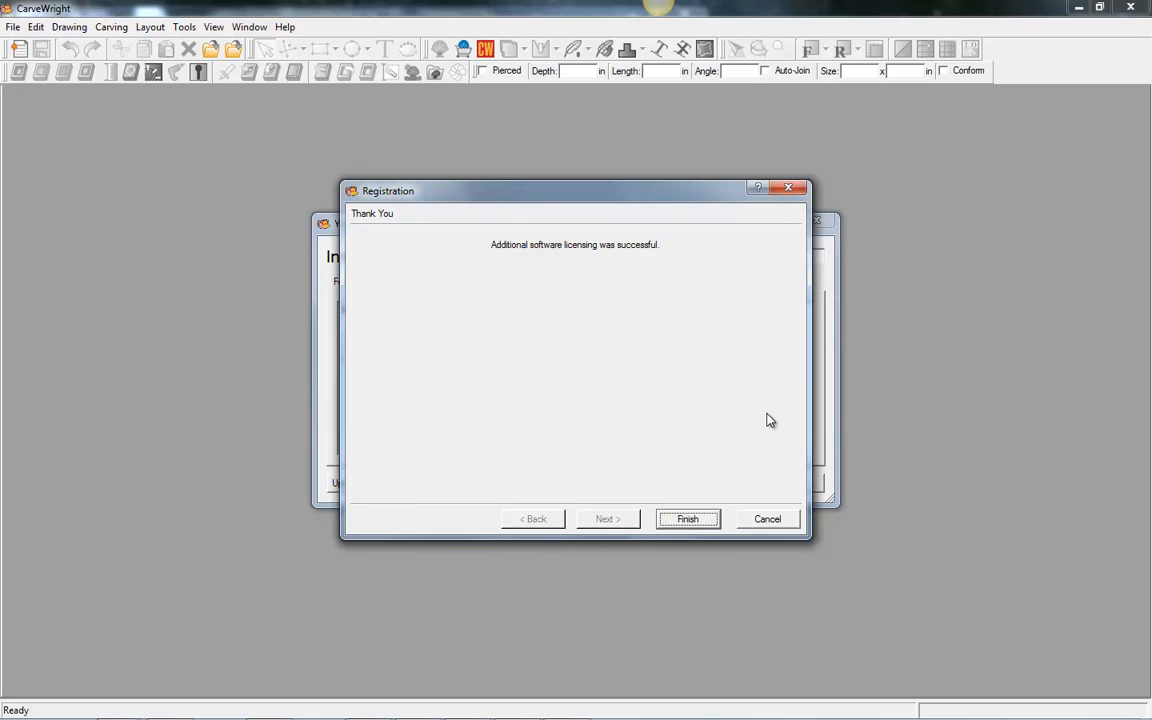
Step: Finish the wizard and close Installed Licenses showing basic and Version 2 Upgrade
click(688, 520)
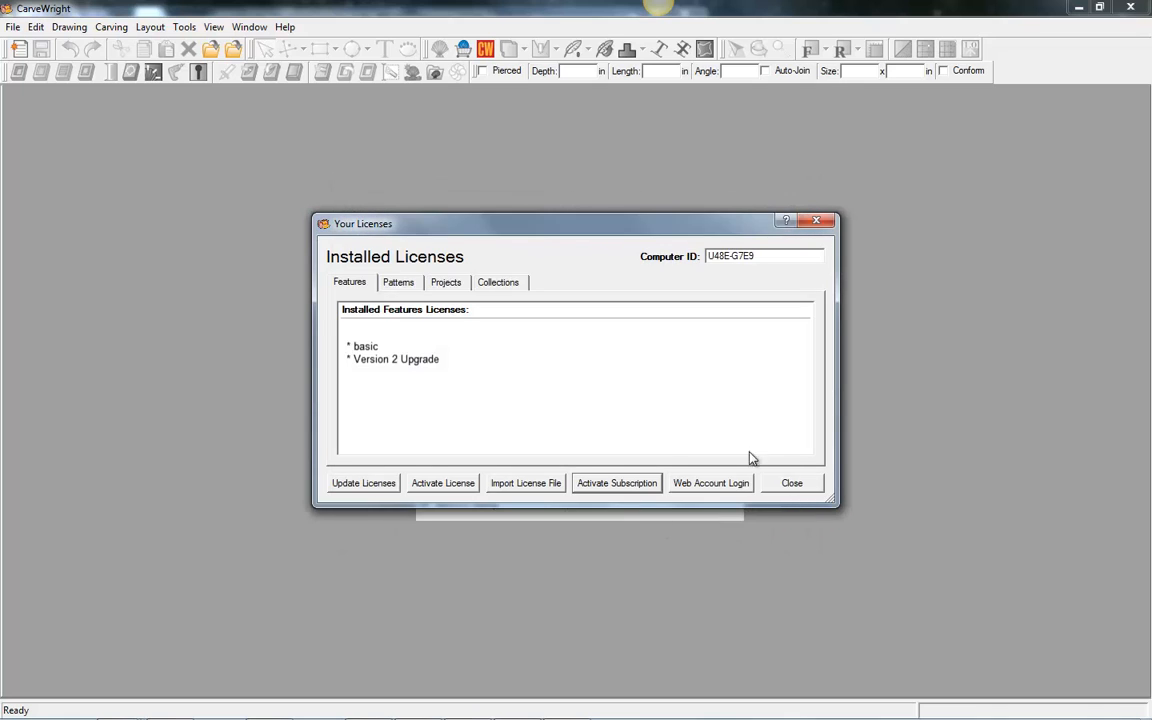
click(792, 482)
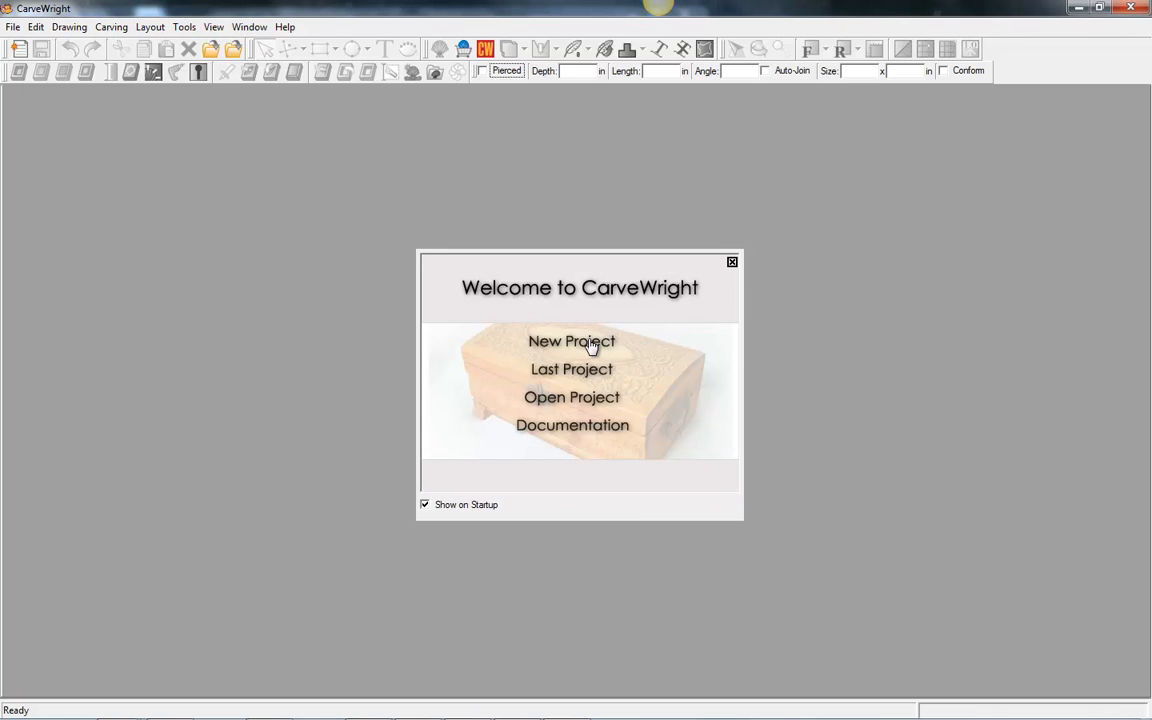
mouse_move(584, 348)
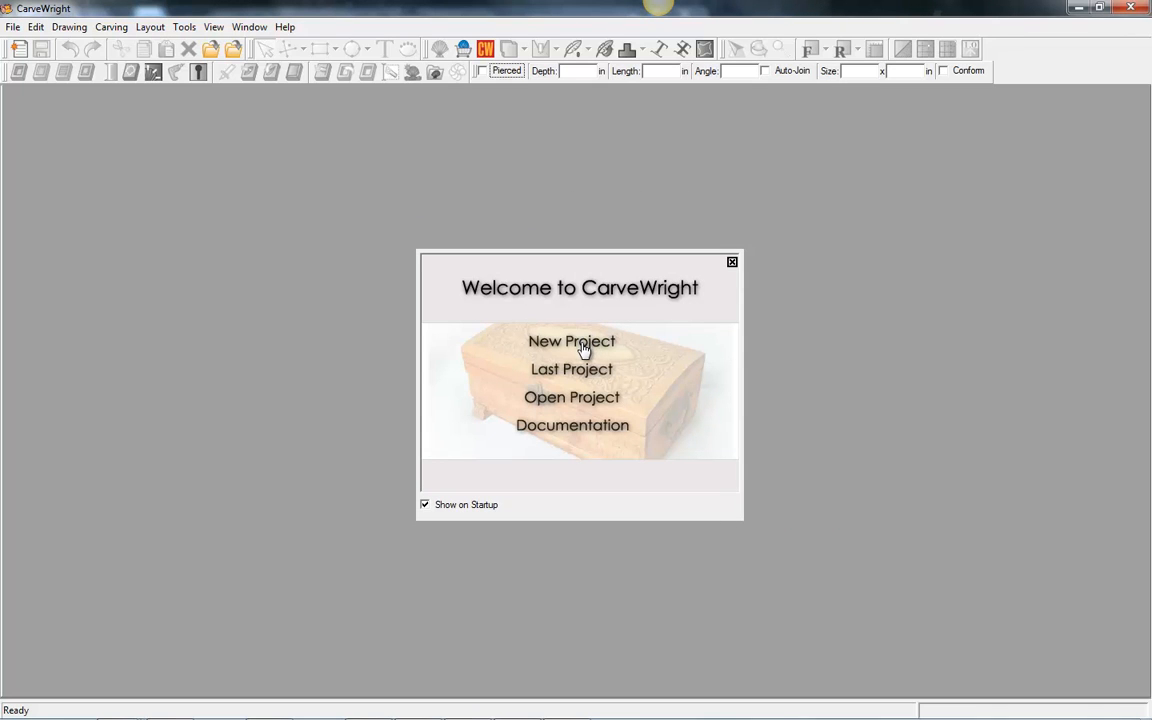